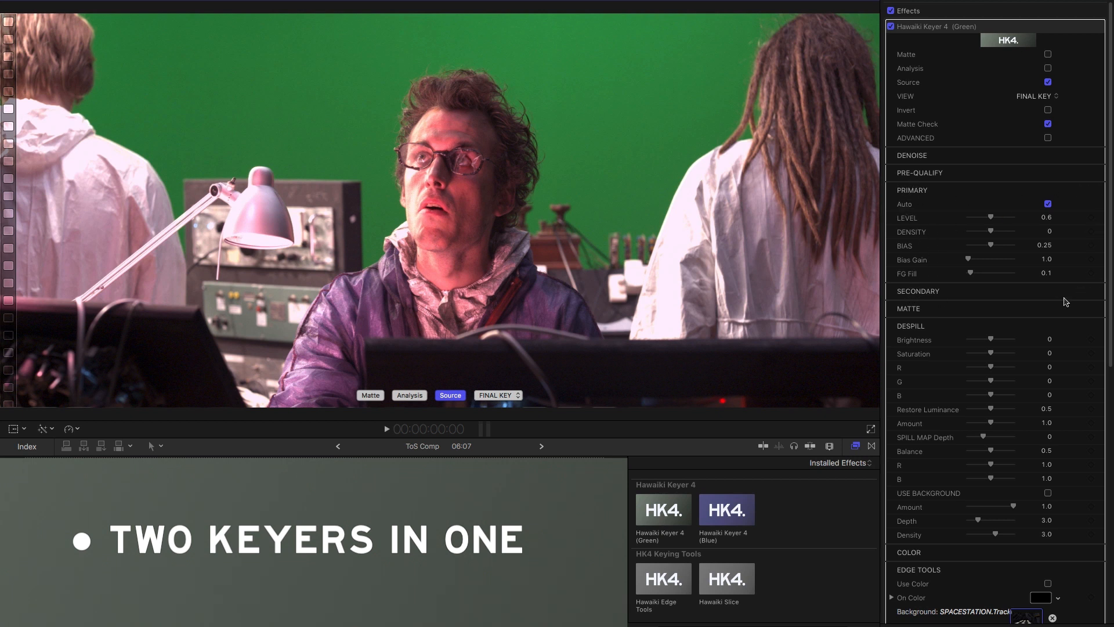
- Expand the Secondary section of Hawaiki Keyer 4 in the Inspector
click(917, 291)
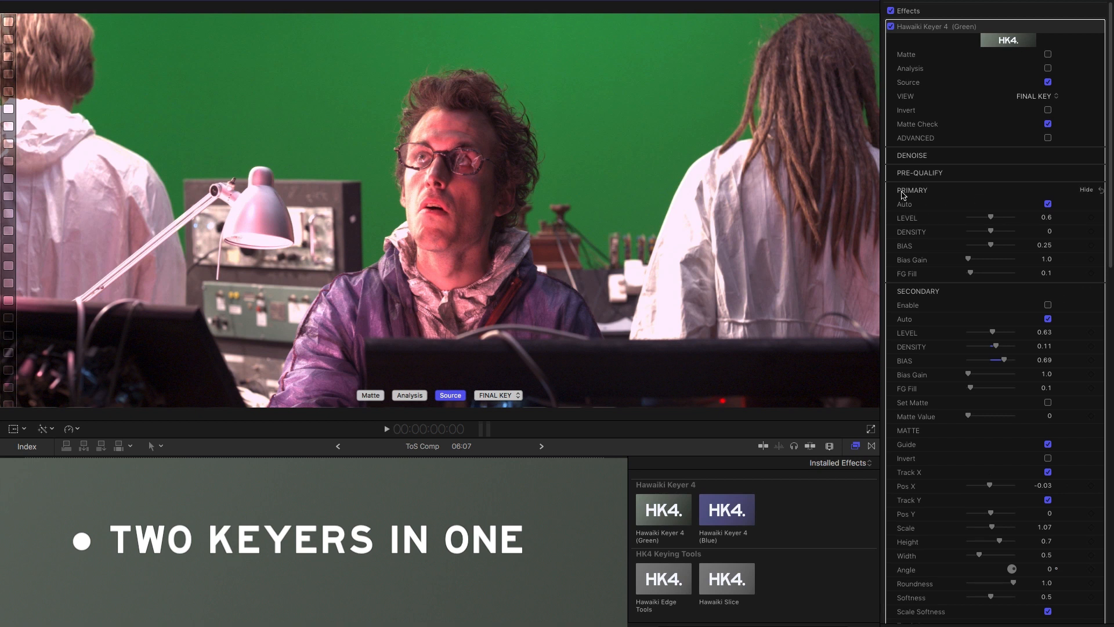
mouse_move(899, 348)
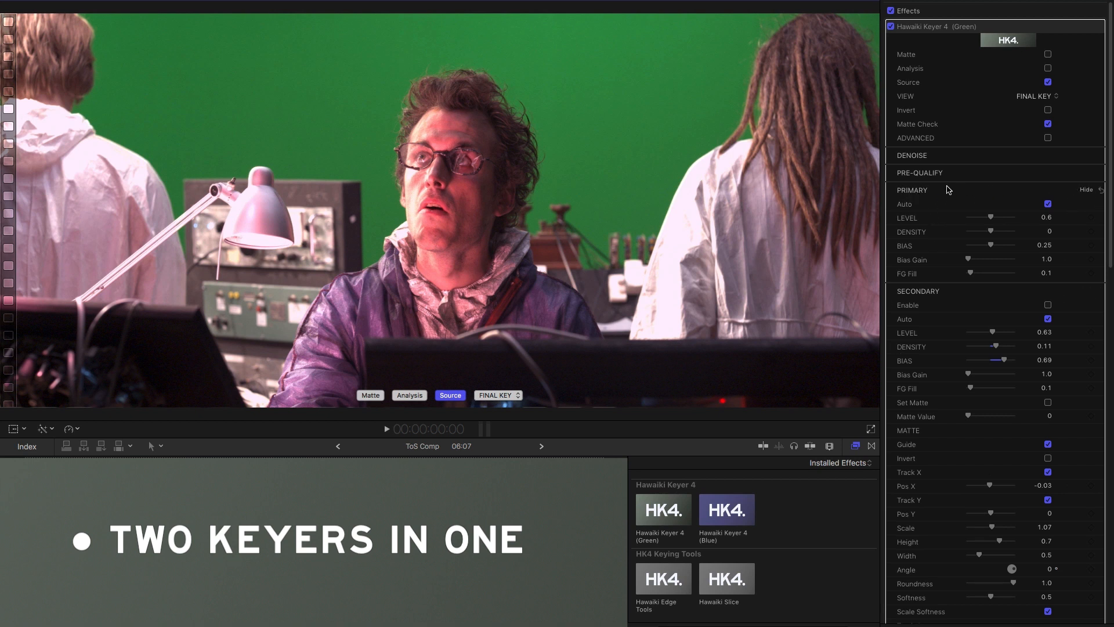
mouse_move(222, 44)
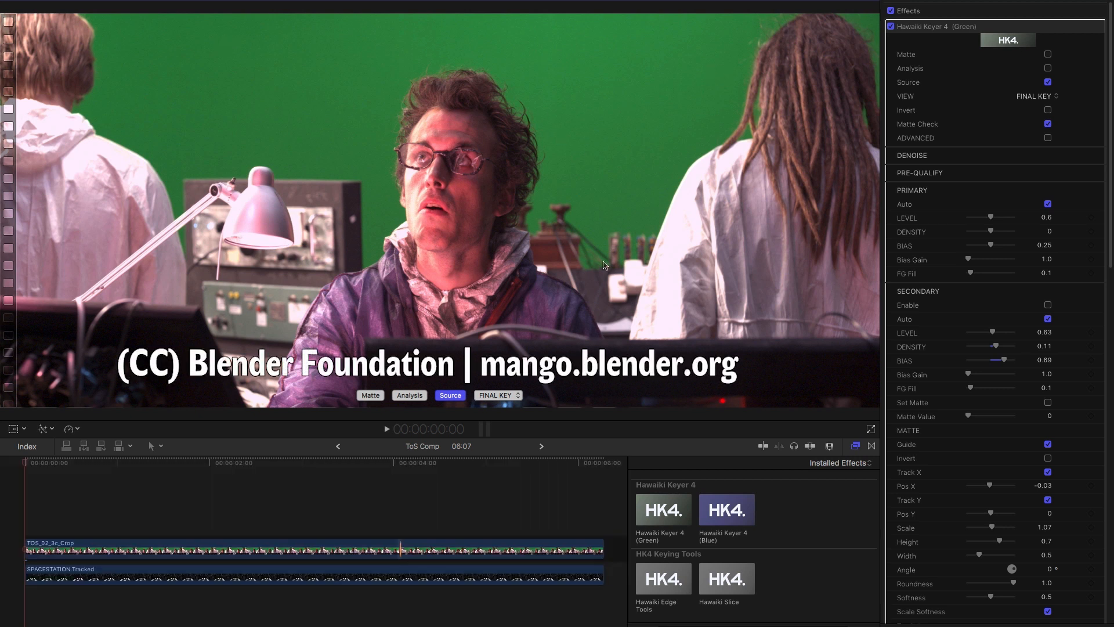
mouse_move(686, 31)
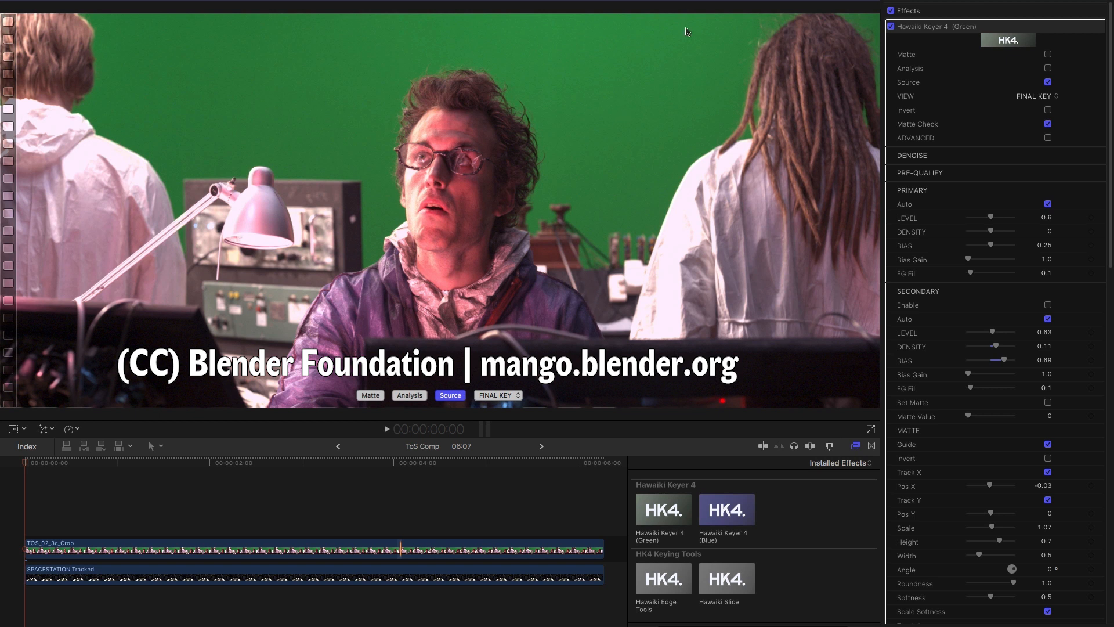
- Show the key analysis view and raise primary Density to about 0.11
click(408, 395)
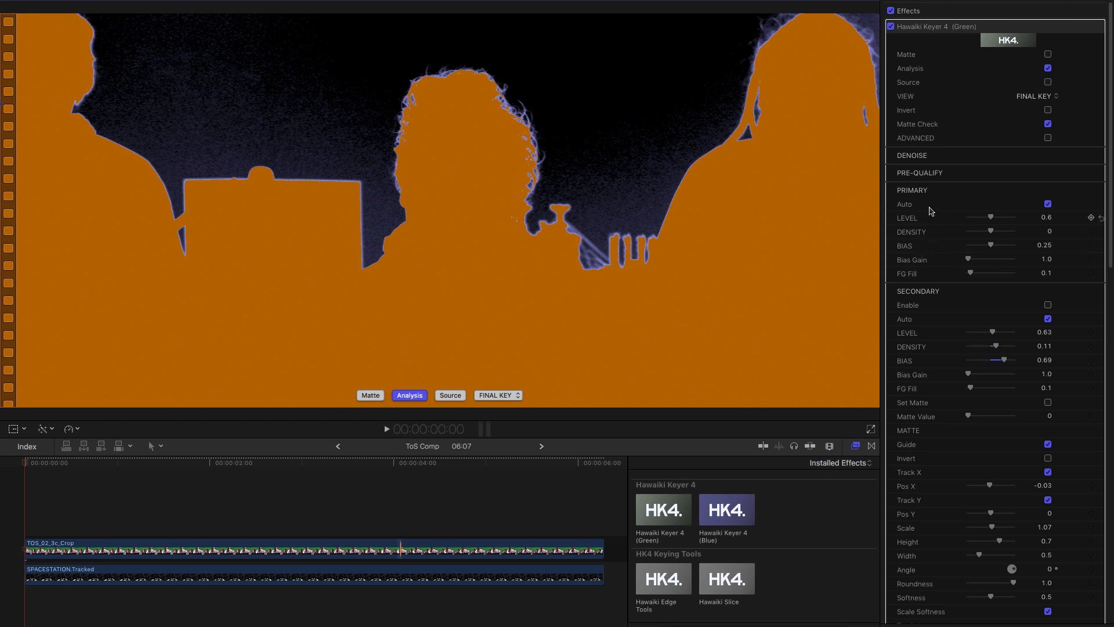
mouse_move(832, 242)
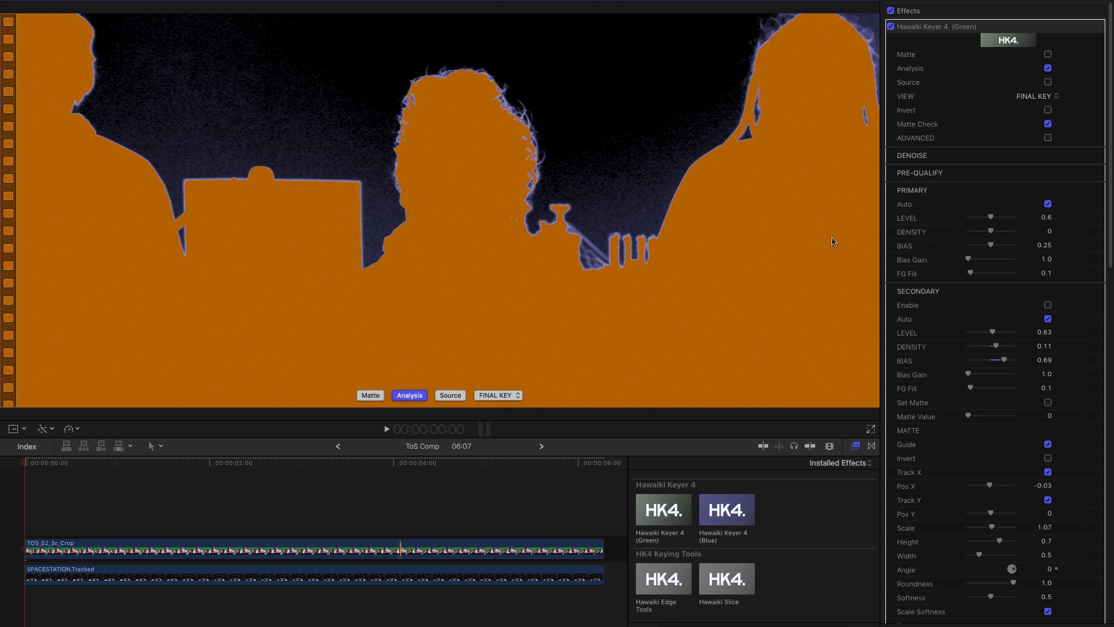
mouse_move(984, 241)
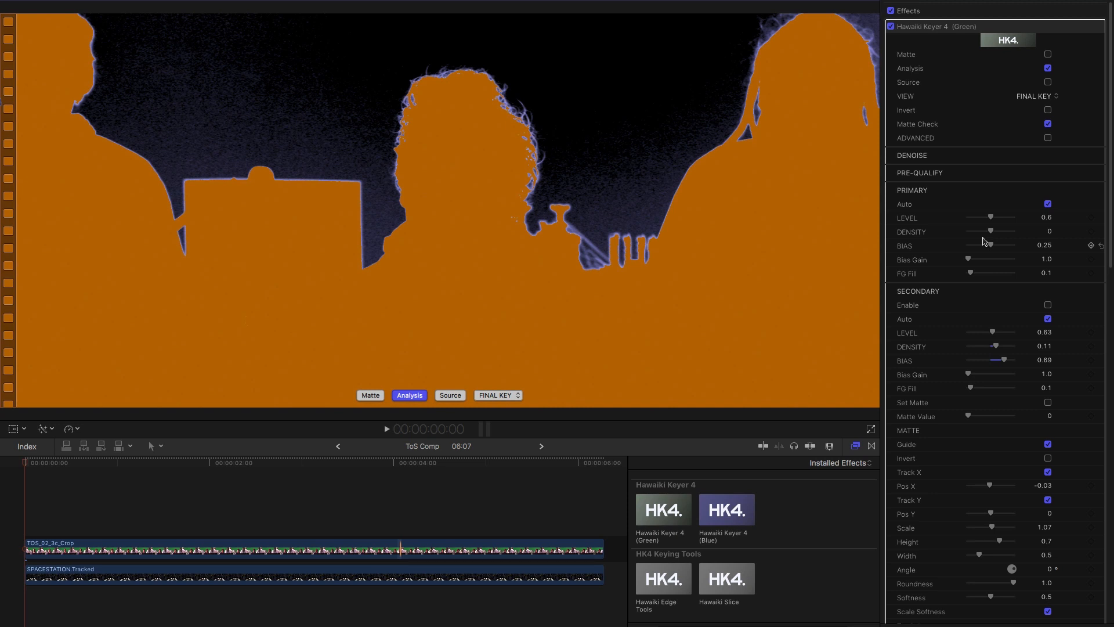
drag(989, 232, 993, 232)
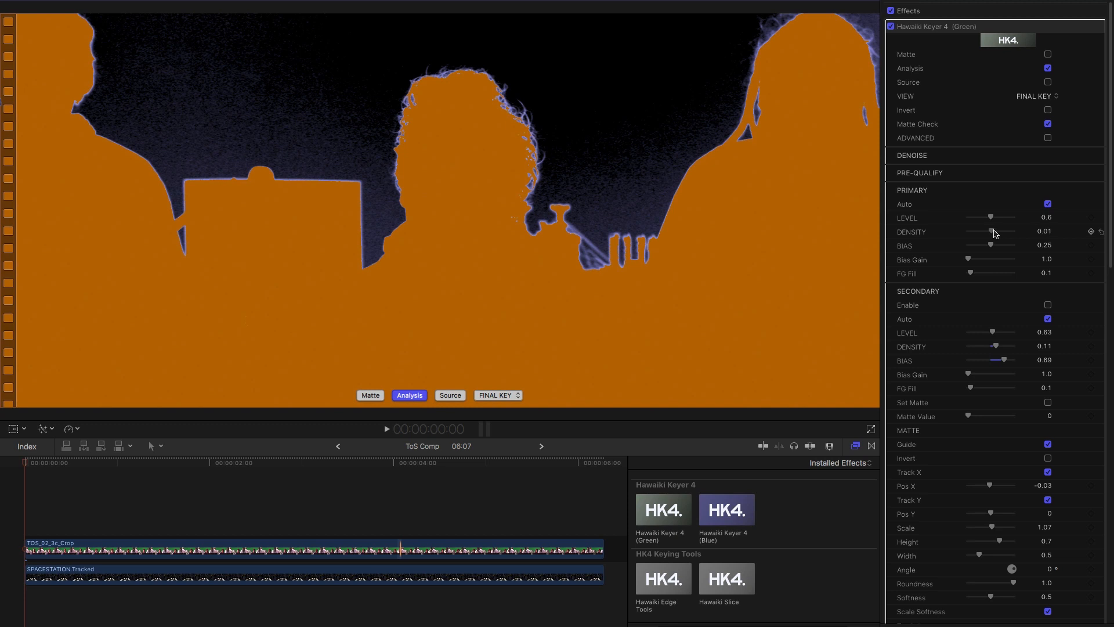
drag(994, 231, 1001, 231)
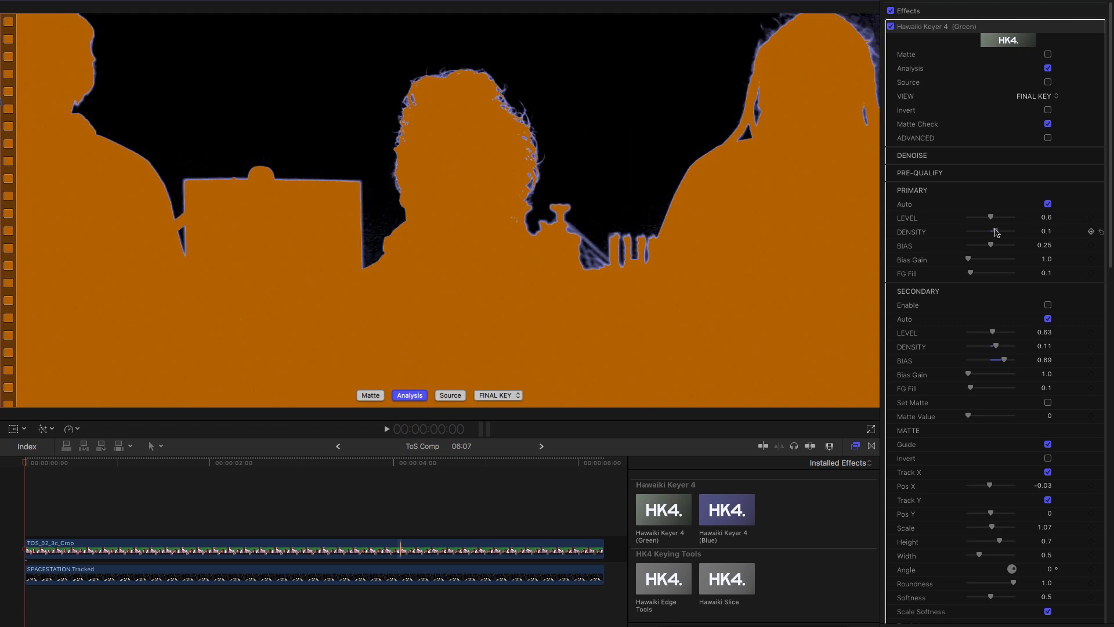
drag(995, 231, 998, 231)
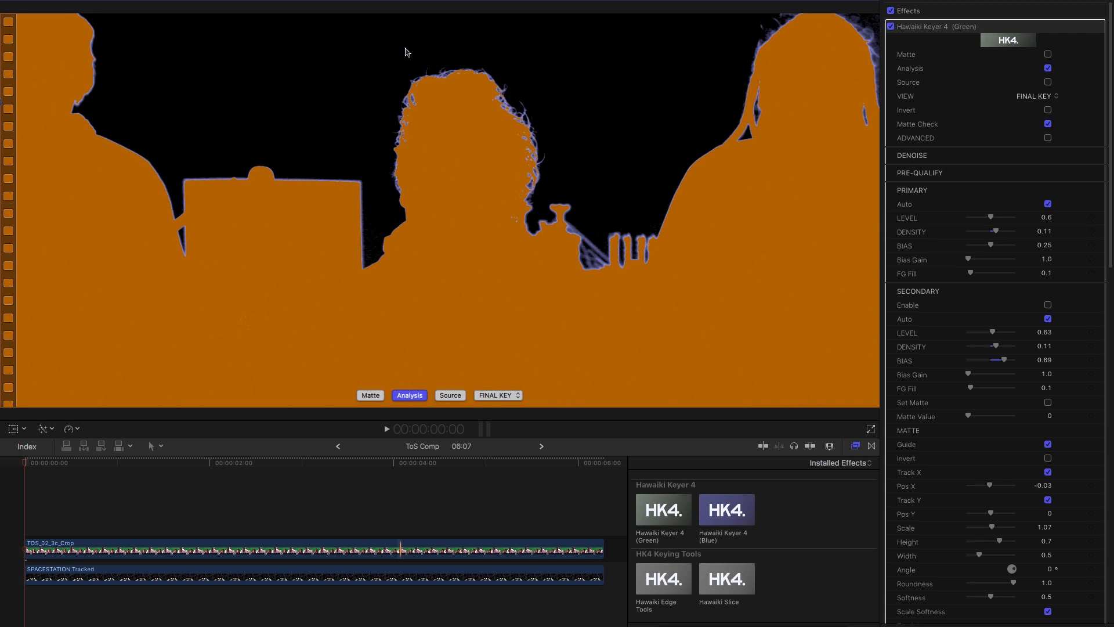
mouse_move(366, 50)
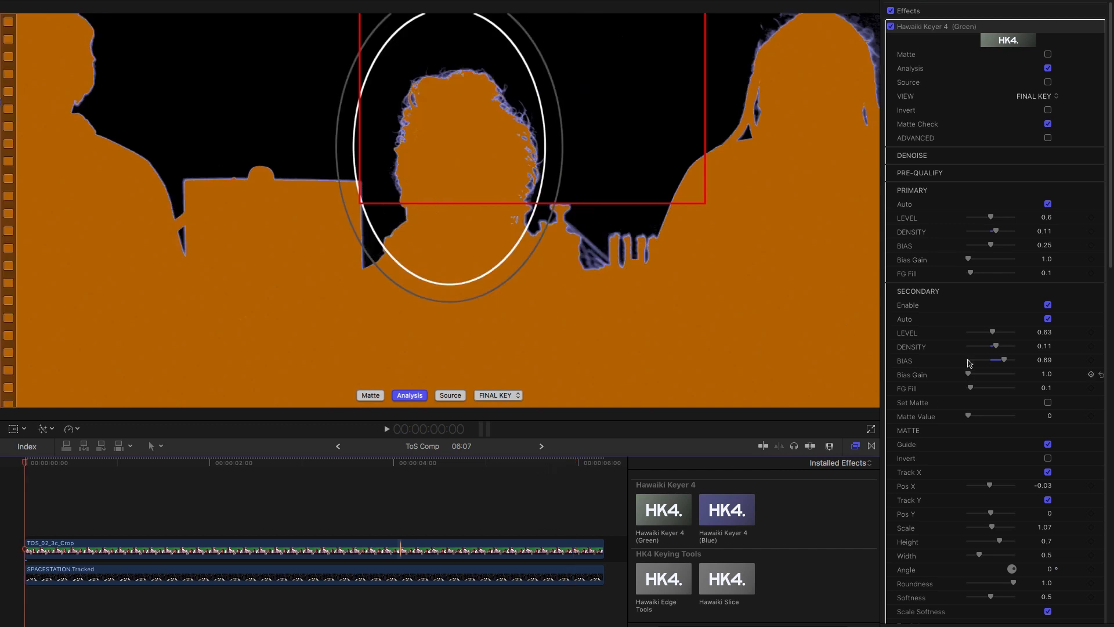
mouse_move(675, 190)
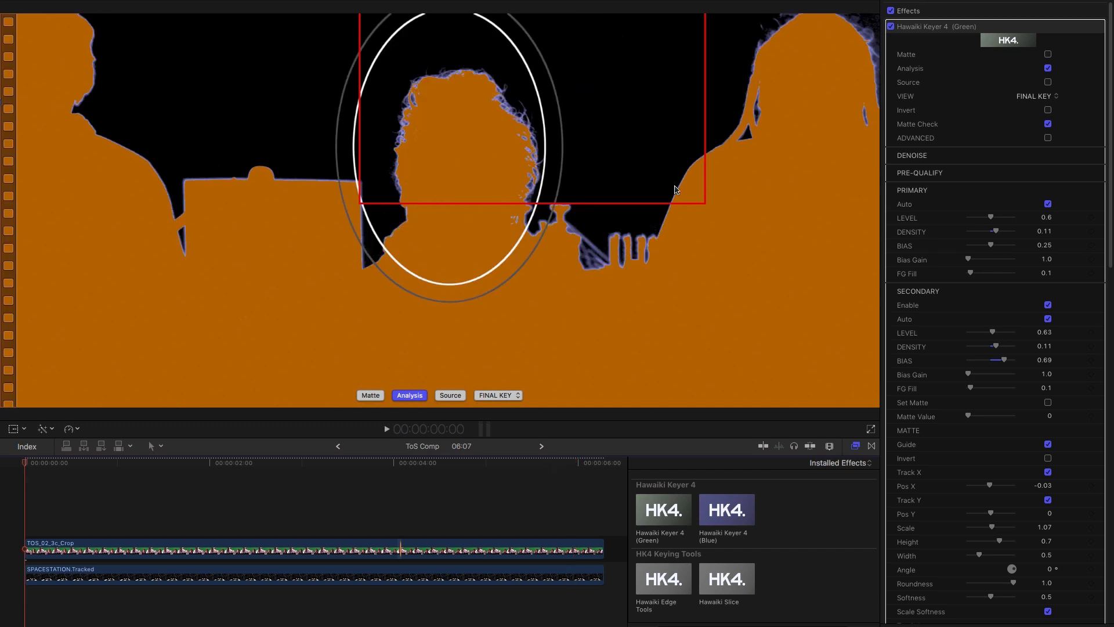
- Toggle the secondary key off and back on to compare the head-region matte
click(1047, 305)
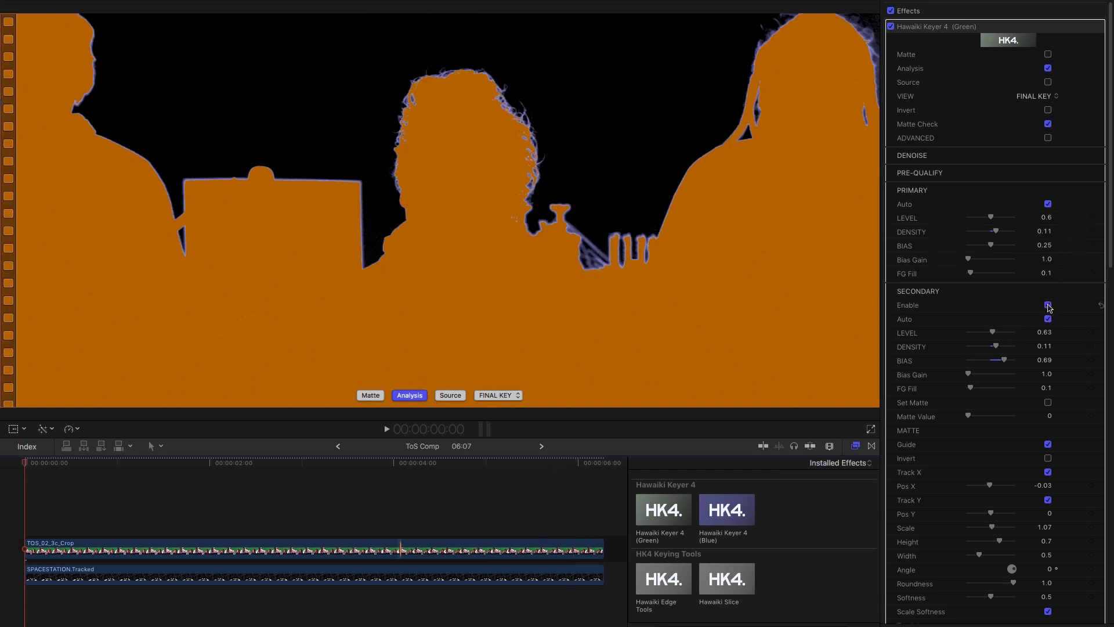
click(1047, 305)
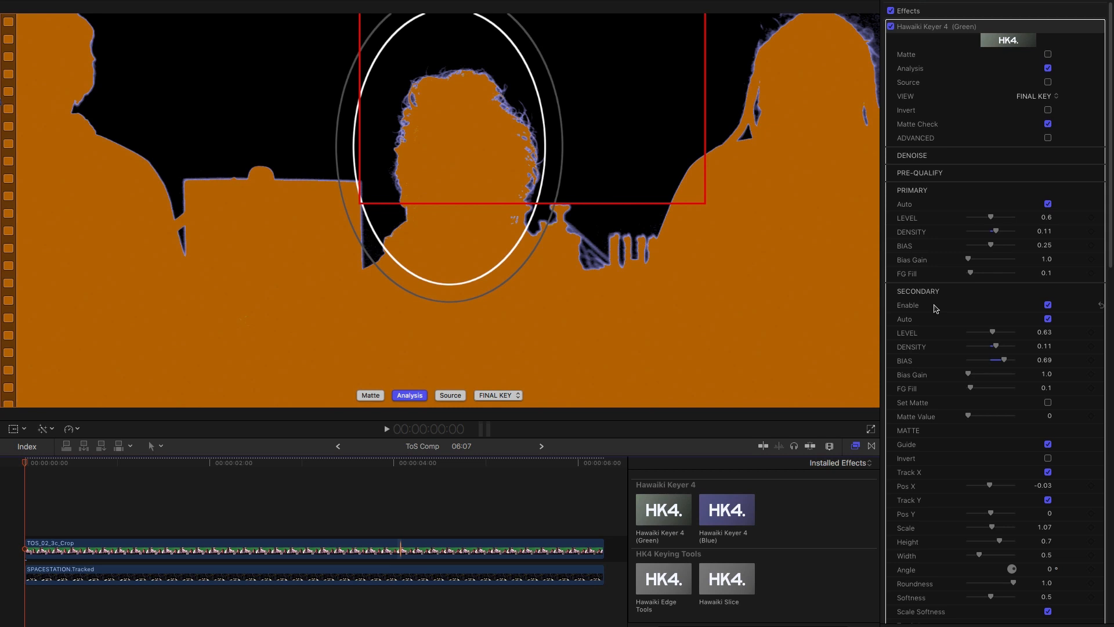
mouse_move(407, 264)
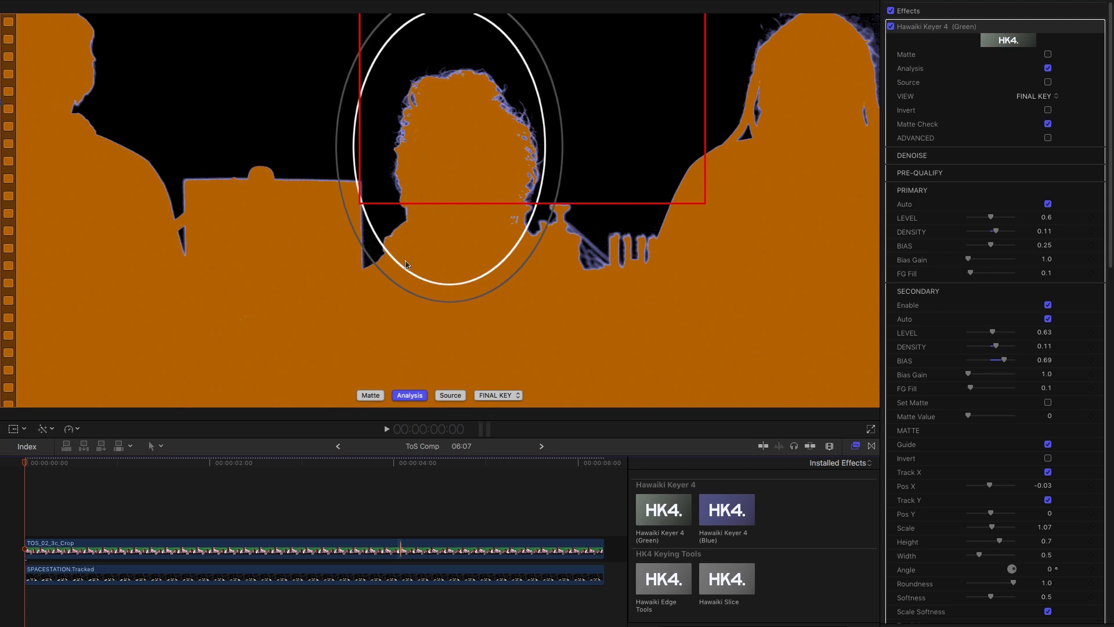
mouse_move(441, 406)
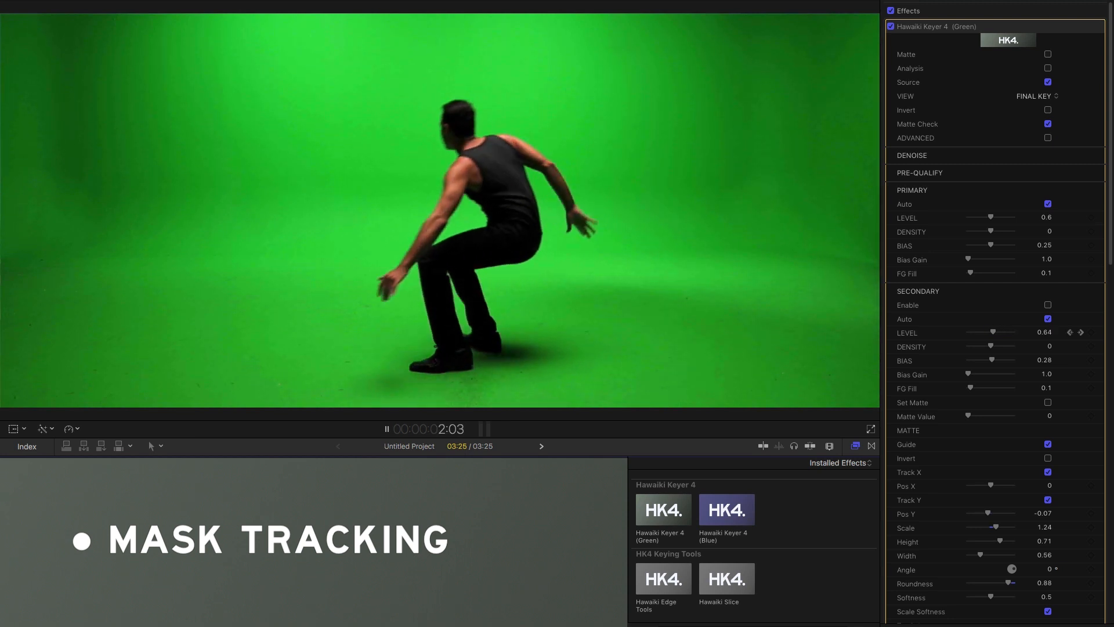
- Stop playback, show the analysis view, and set primary Level 0.88 and Density 0.17
click(386, 428)
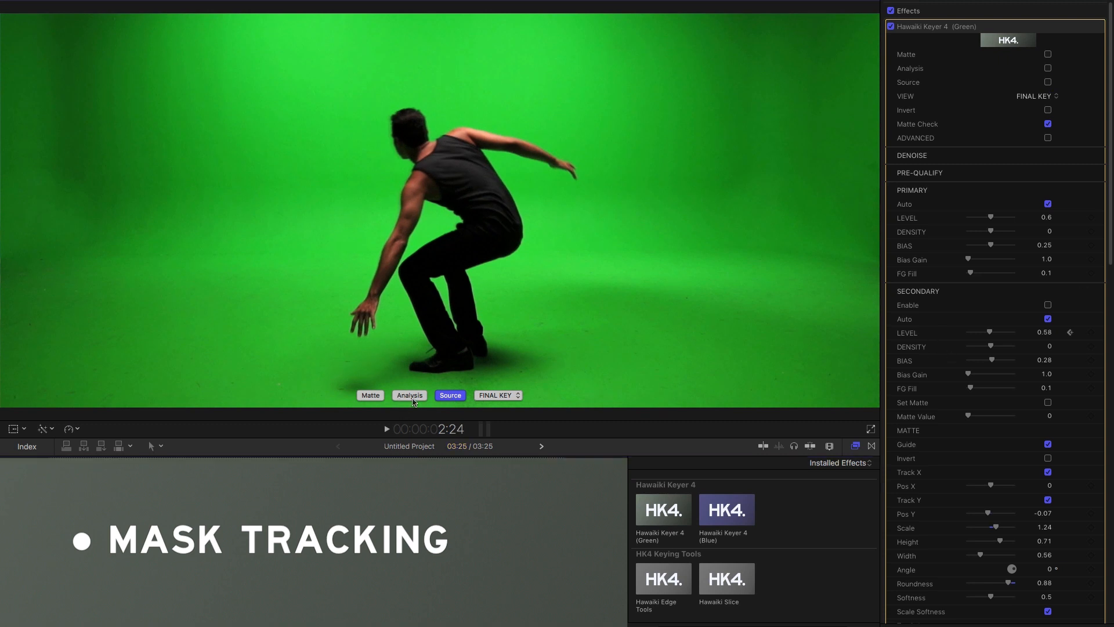
click(409, 395)
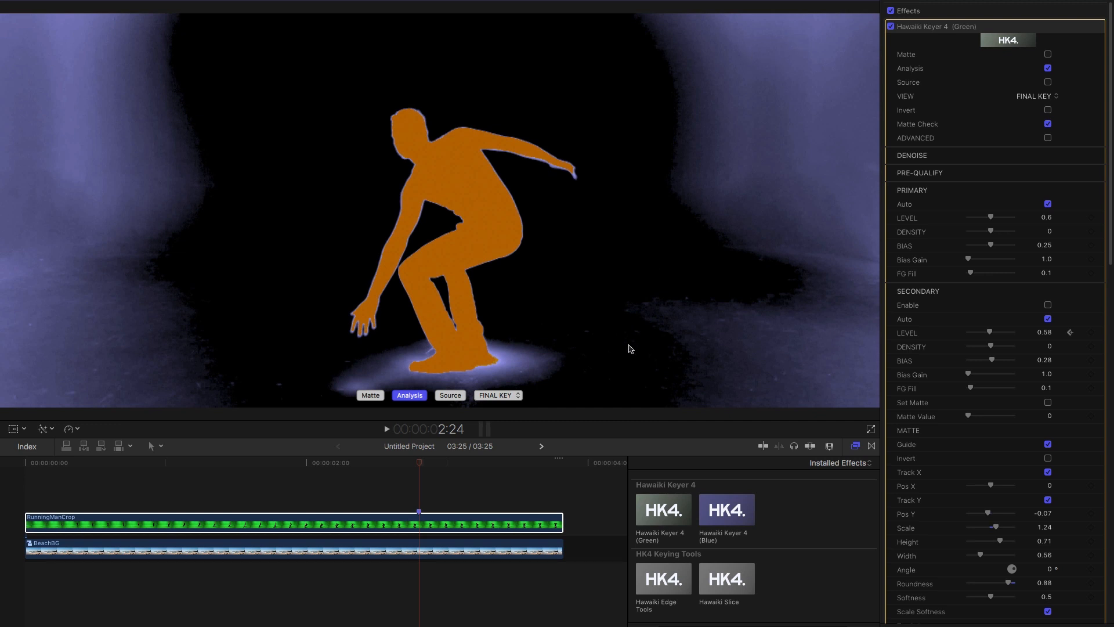
mouse_move(348, 378)
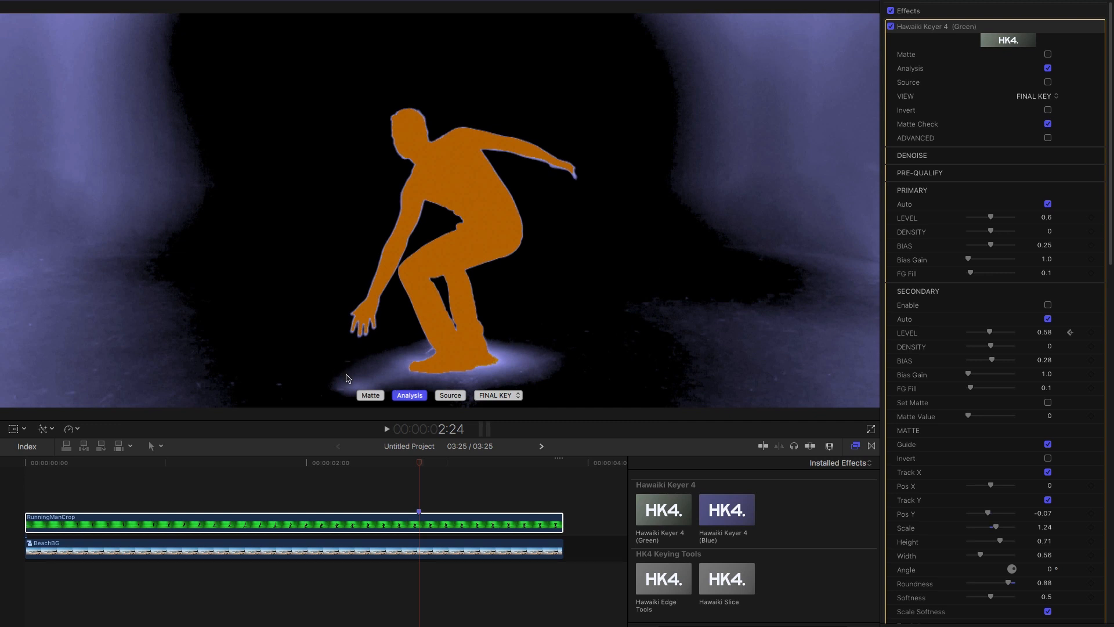
mouse_move(339, 344)
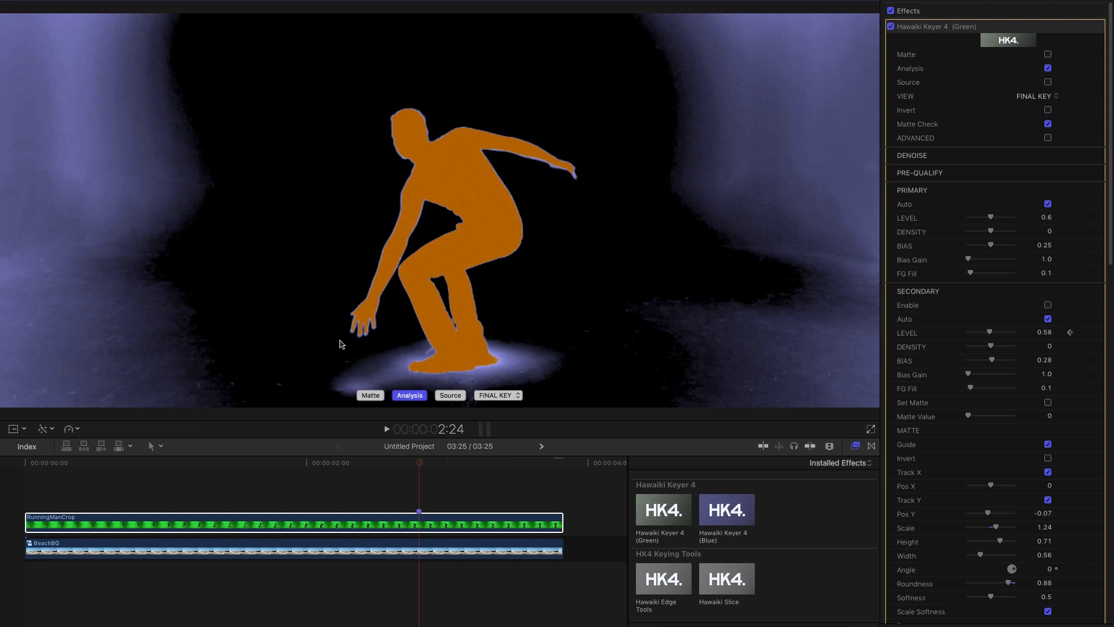
mouse_move(572, 323)
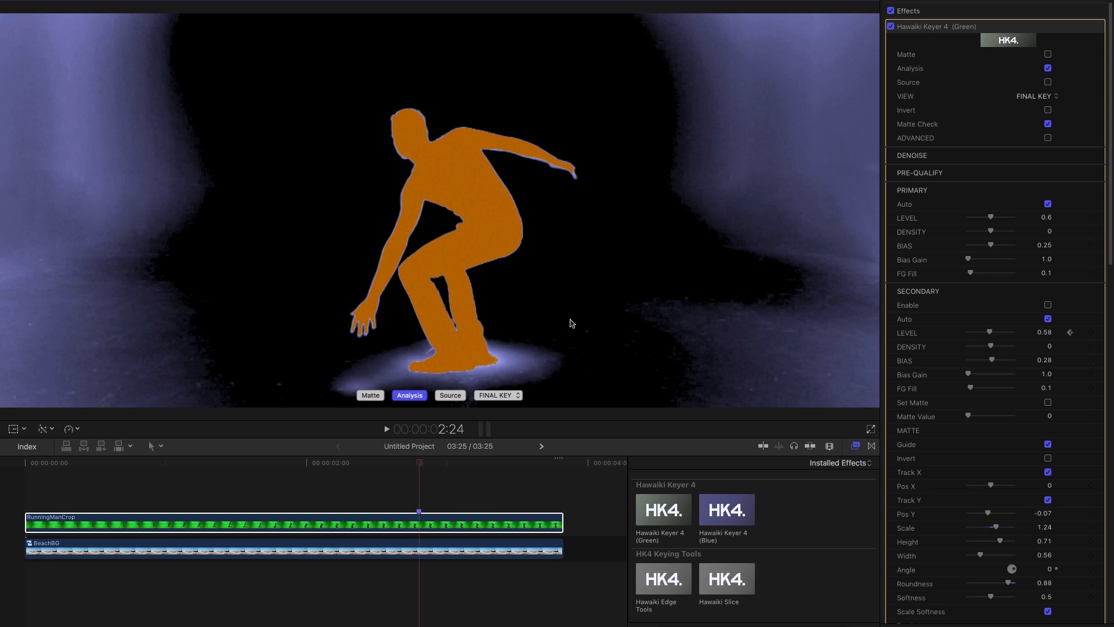
mouse_move(603, 213)
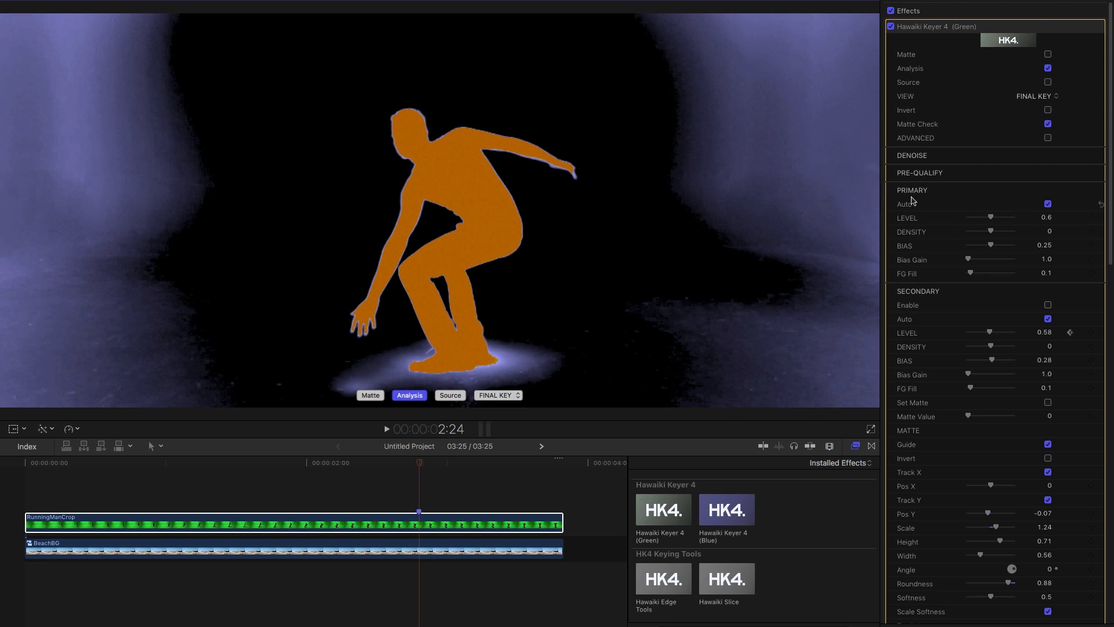
mouse_move(139, 98)
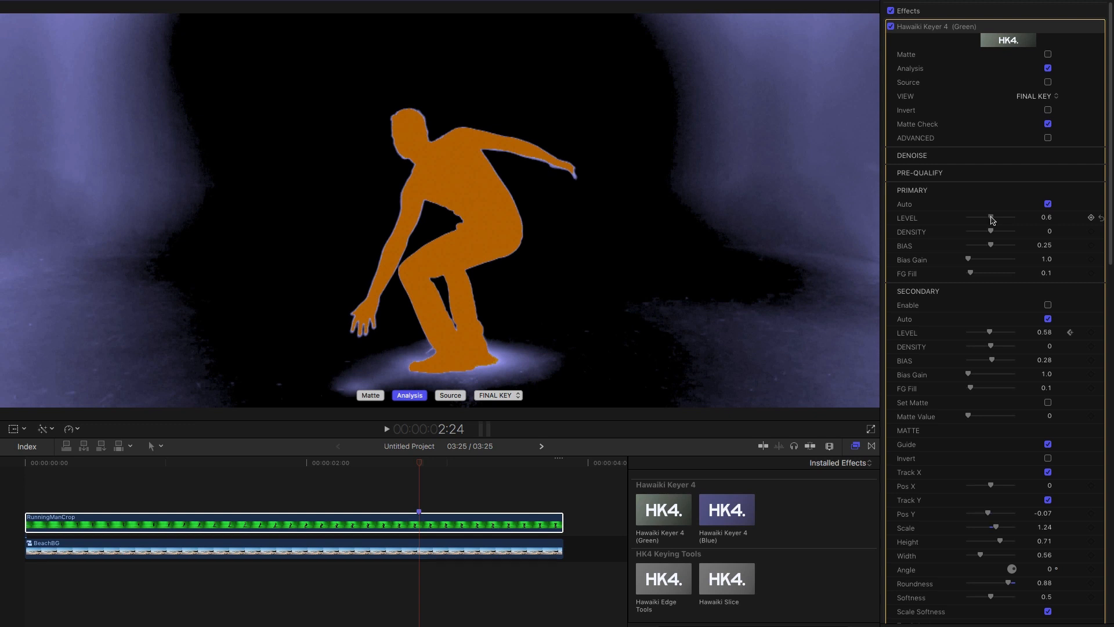
drag(989, 218, 1003, 218)
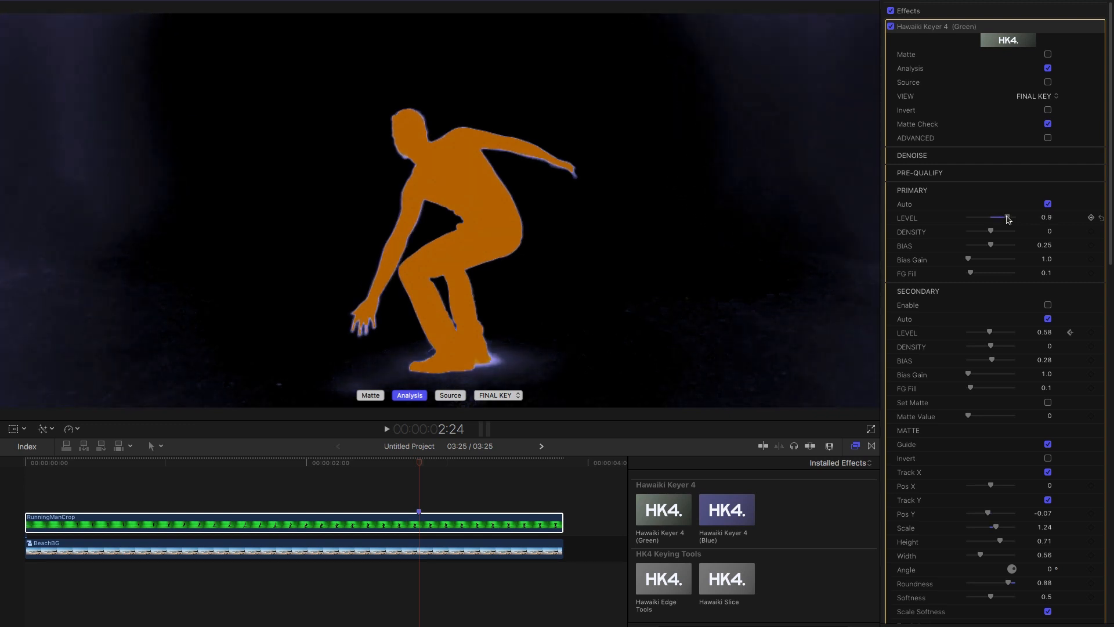
drag(1009, 217, 1004, 217)
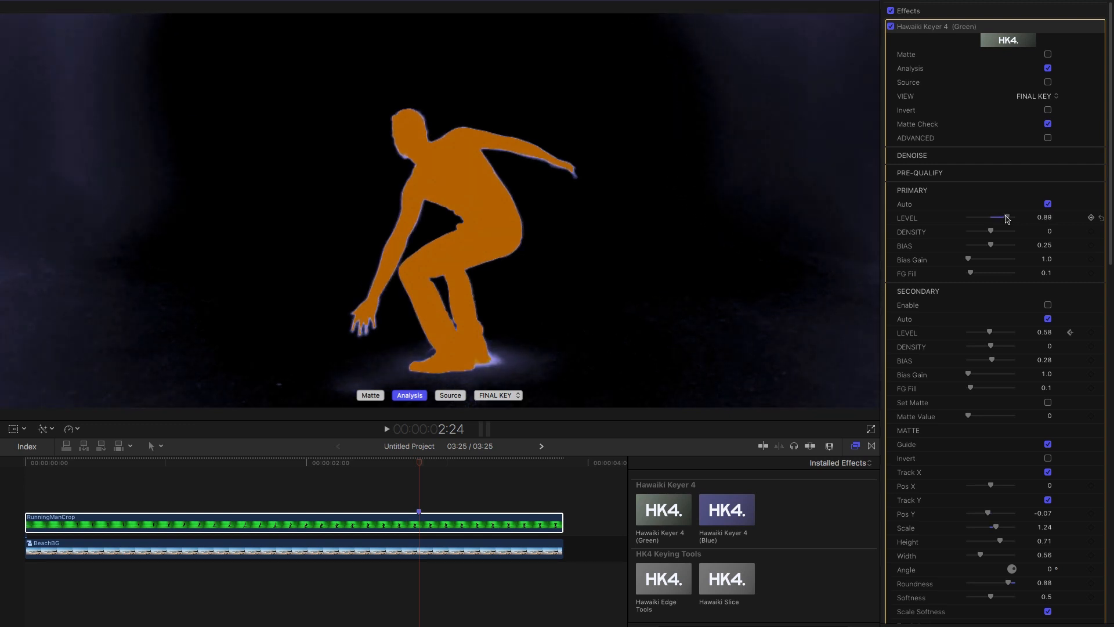
drag(1005, 218, 998, 217)
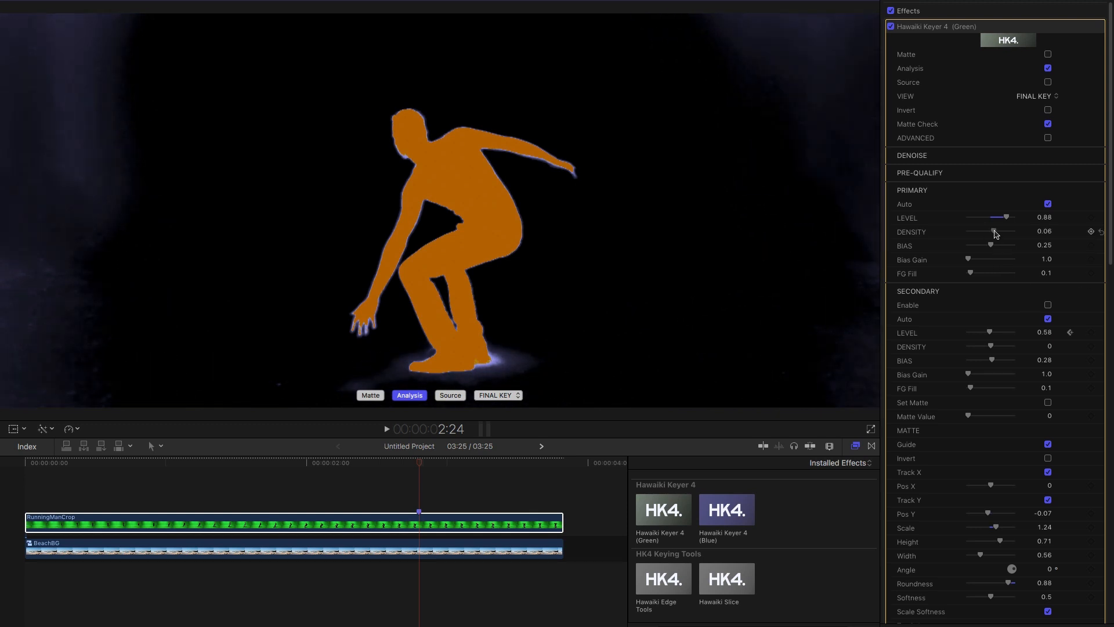
drag(994, 231, 1002, 231)
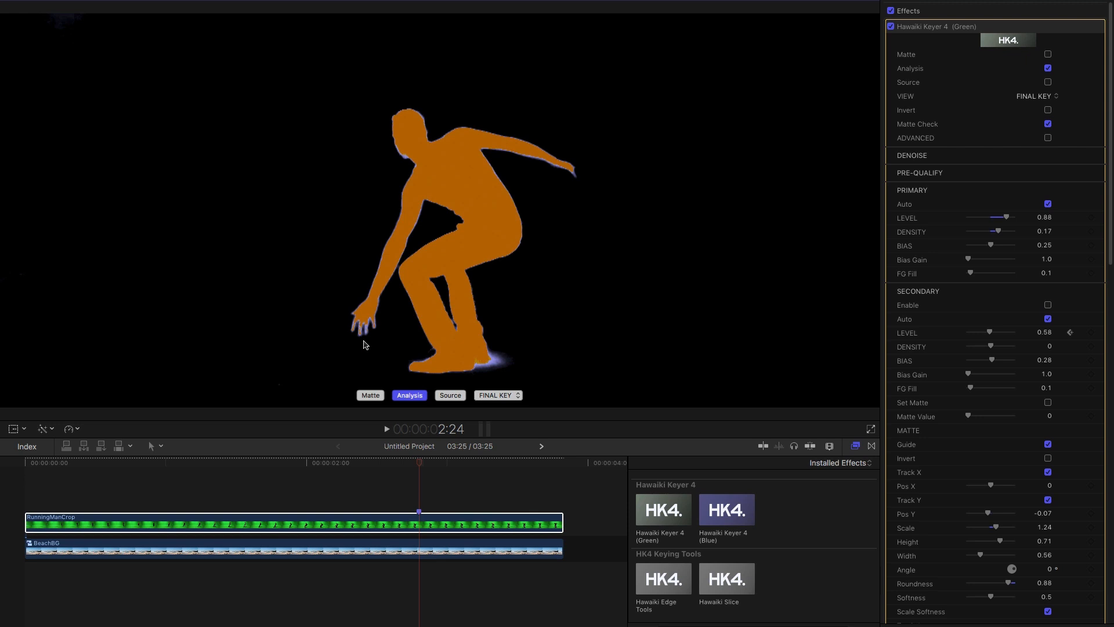
mouse_move(494, 375)
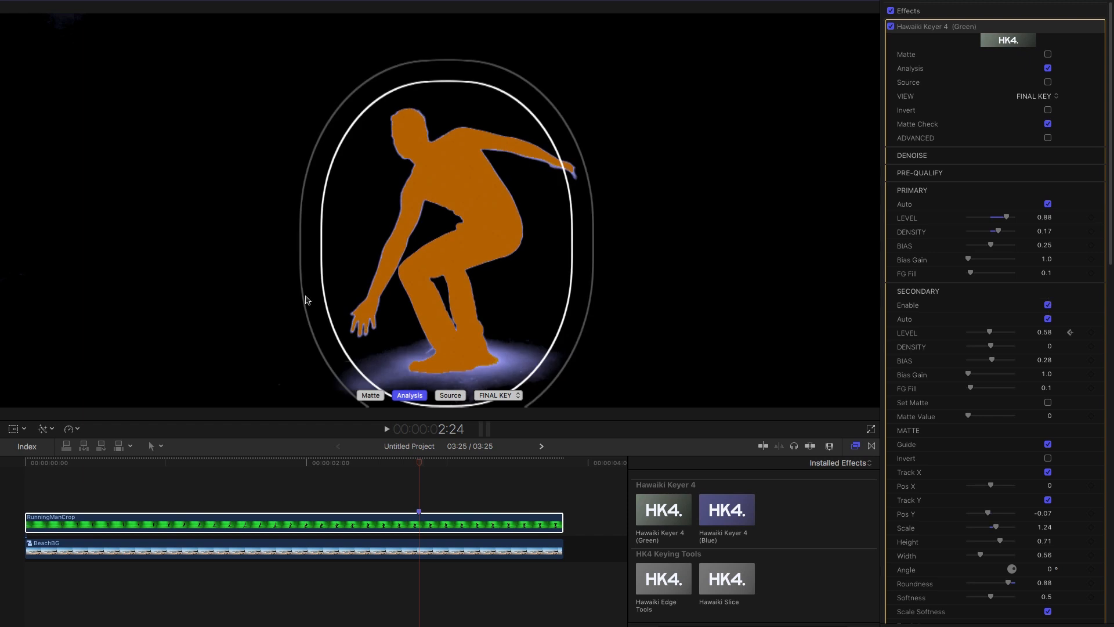
mouse_move(423, 146)
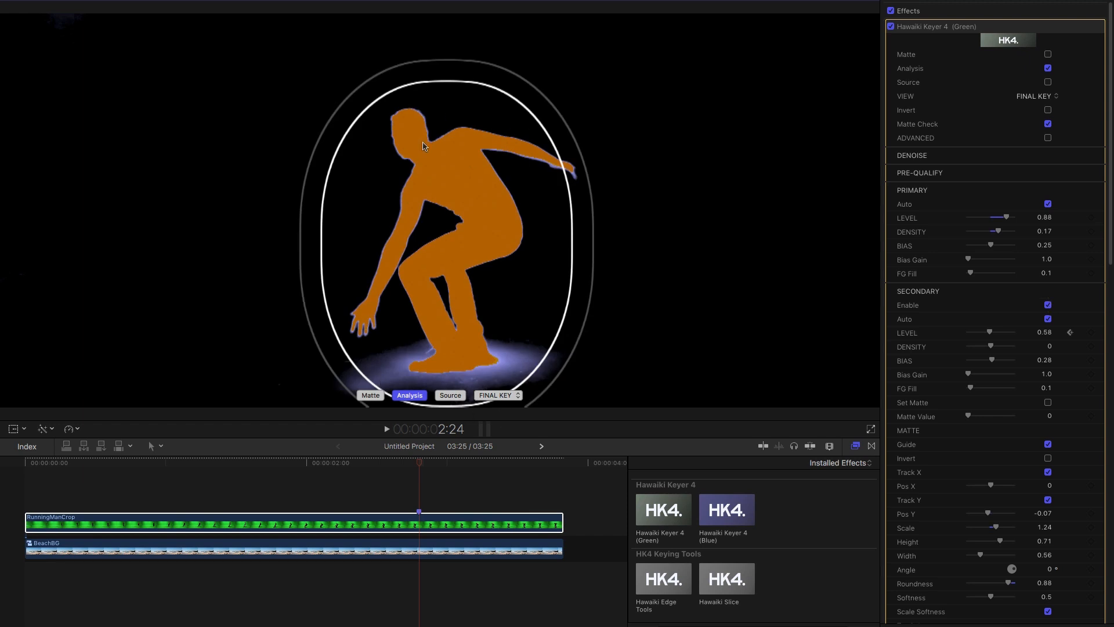
mouse_move(371, 384)
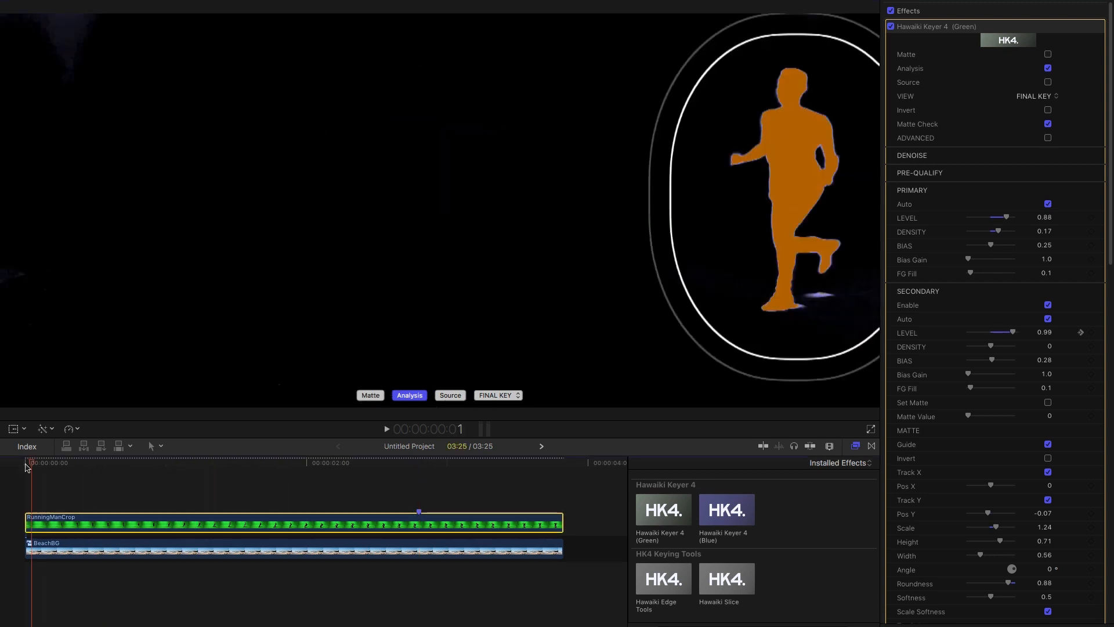
- Play the clip to check that the oval mask tracks the man
click(386, 428)
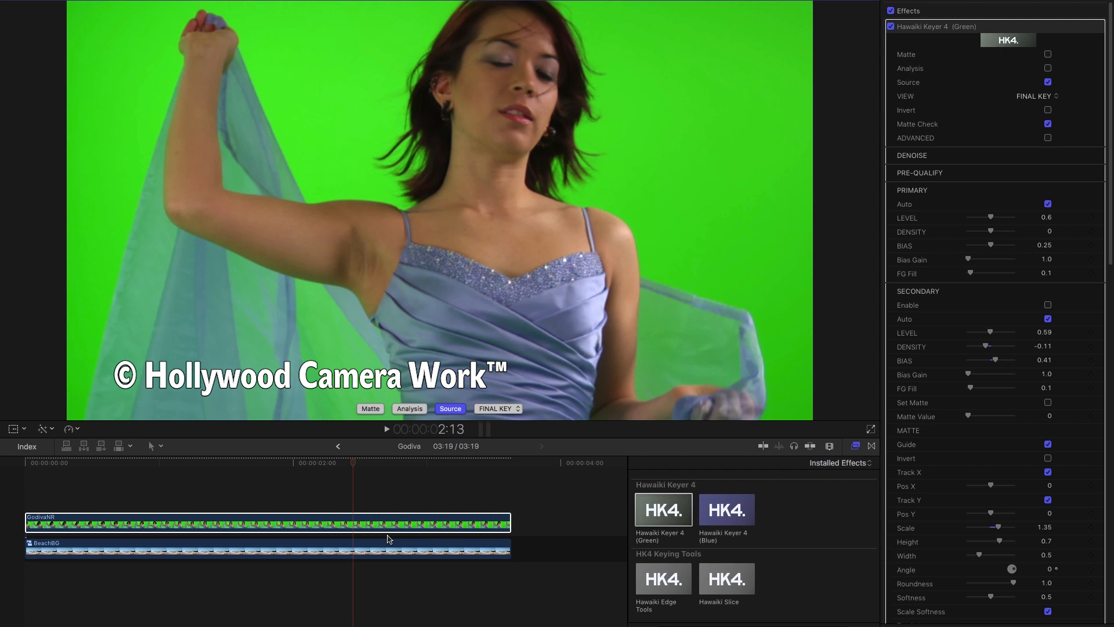
mouse_move(389, 534)
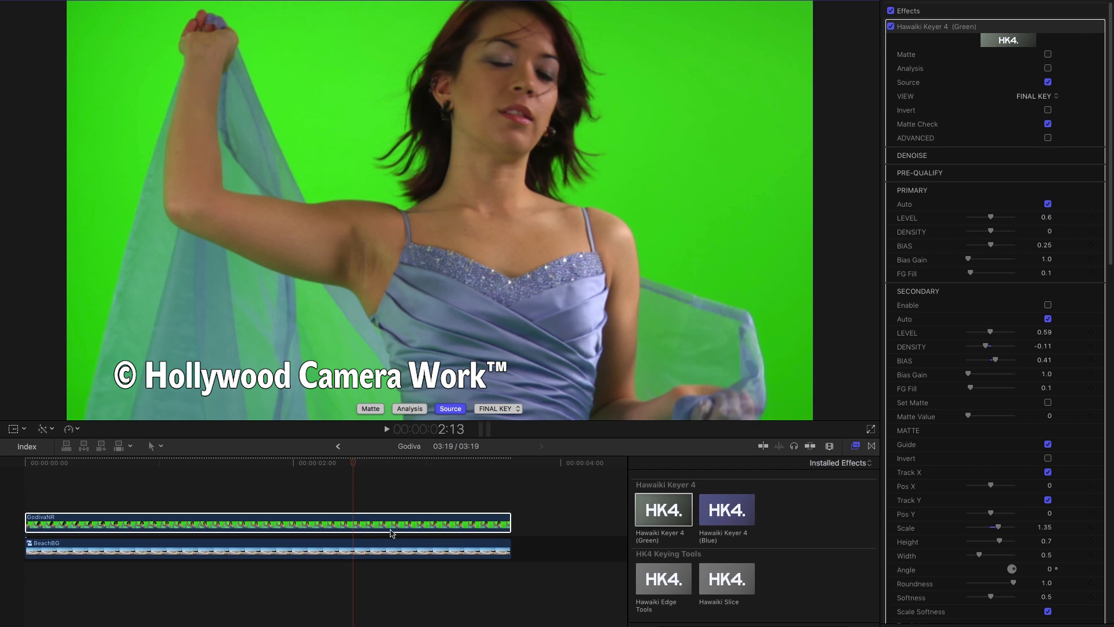
- Show the analysis view and set primary Level 0.74, Density 0.1 and FG Fill 0.27
click(409, 408)
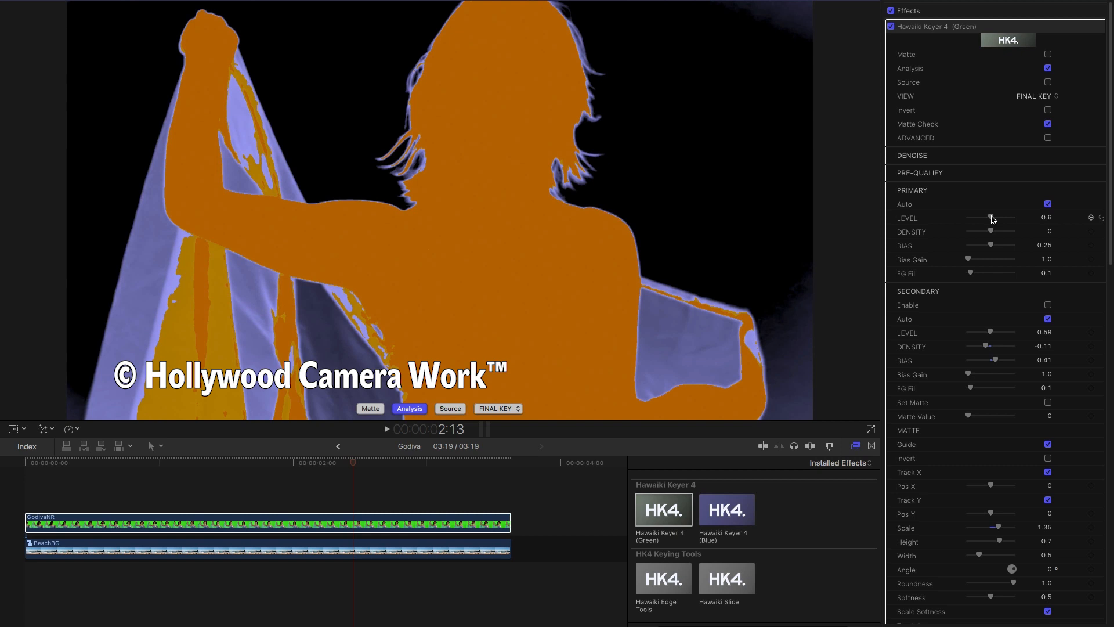
drag(991, 218, 997, 218)
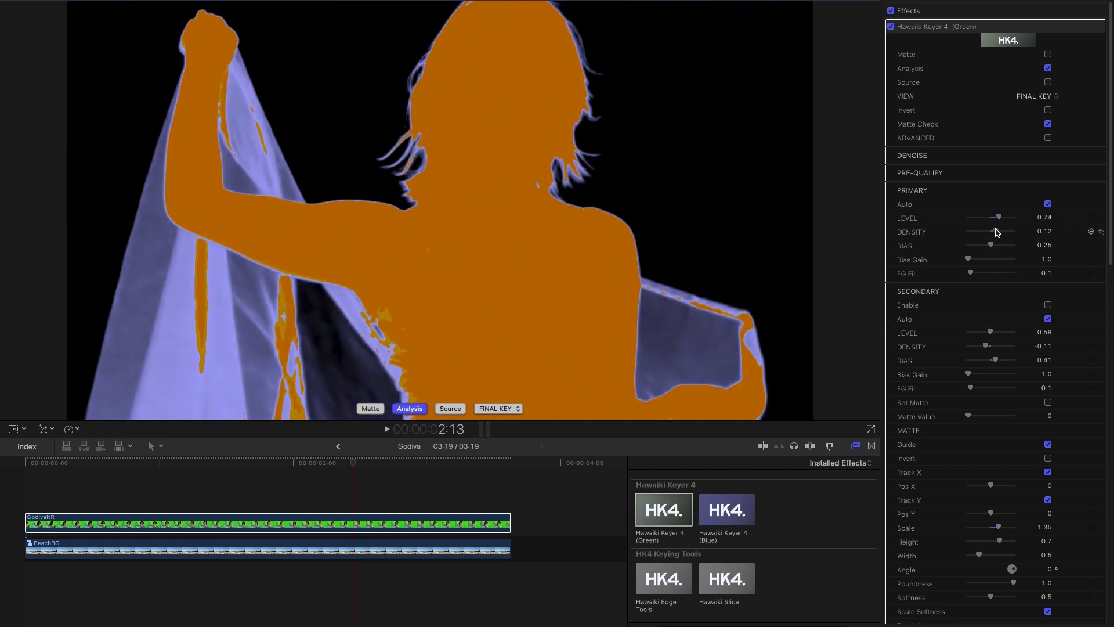
drag(997, 231, 993, 231)
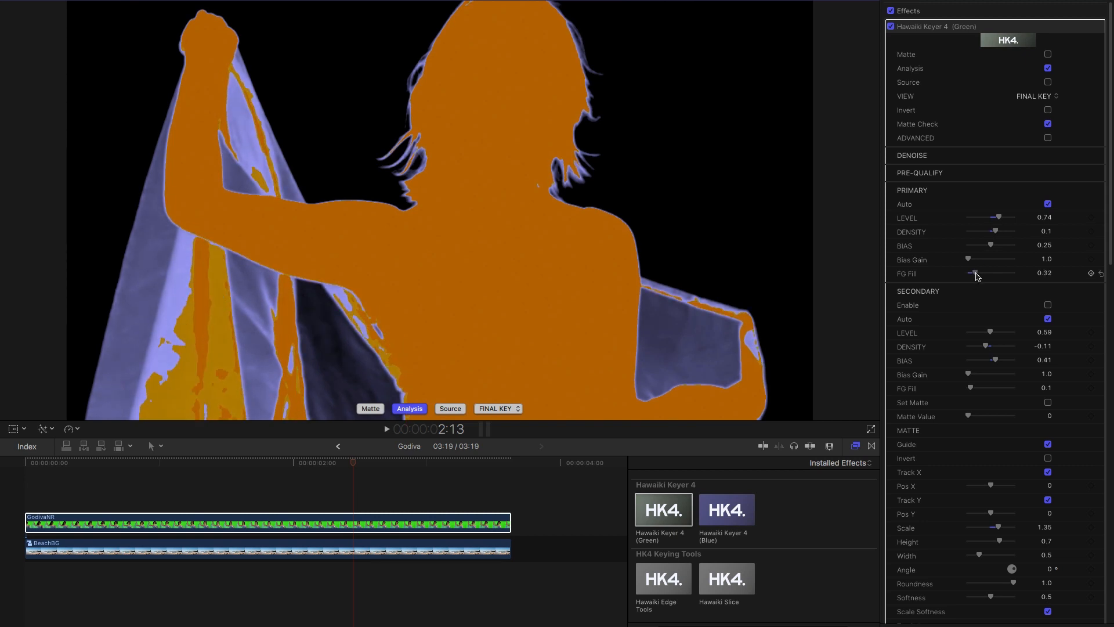
drag(984, 273, 973, 273)
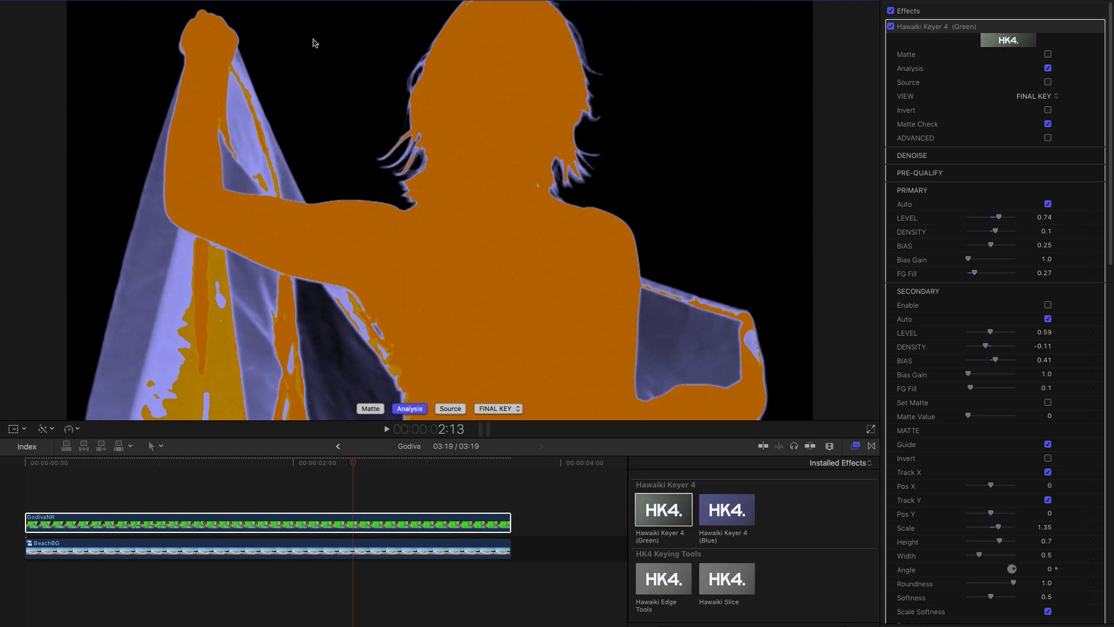
mouse_move(610, 386)
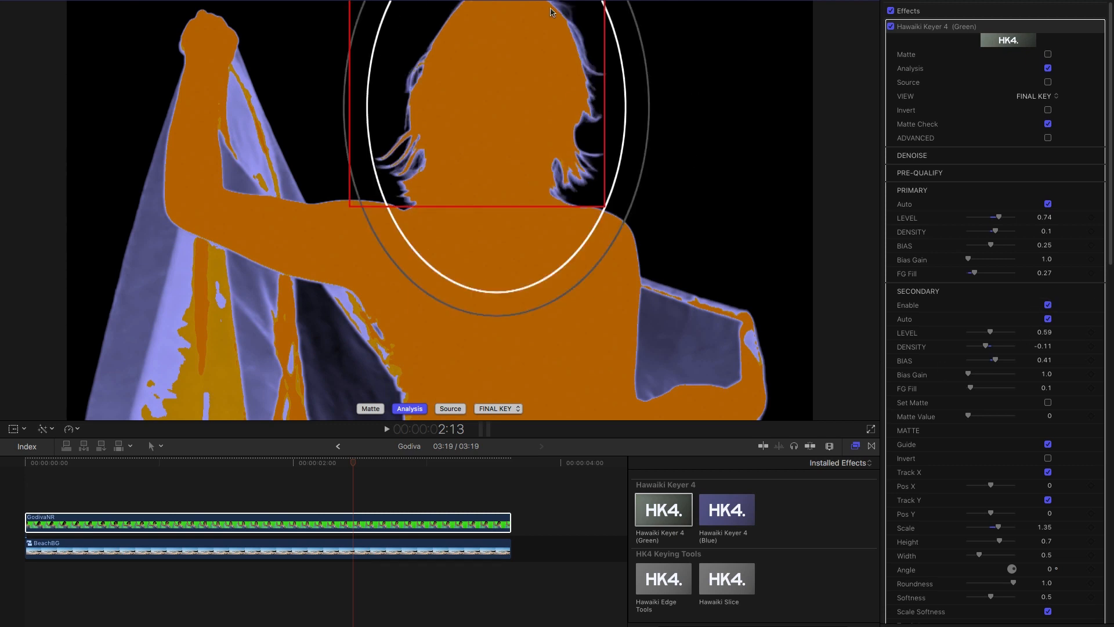
- Scroll the inspector down and click below the viewer
scroll(down, 3)
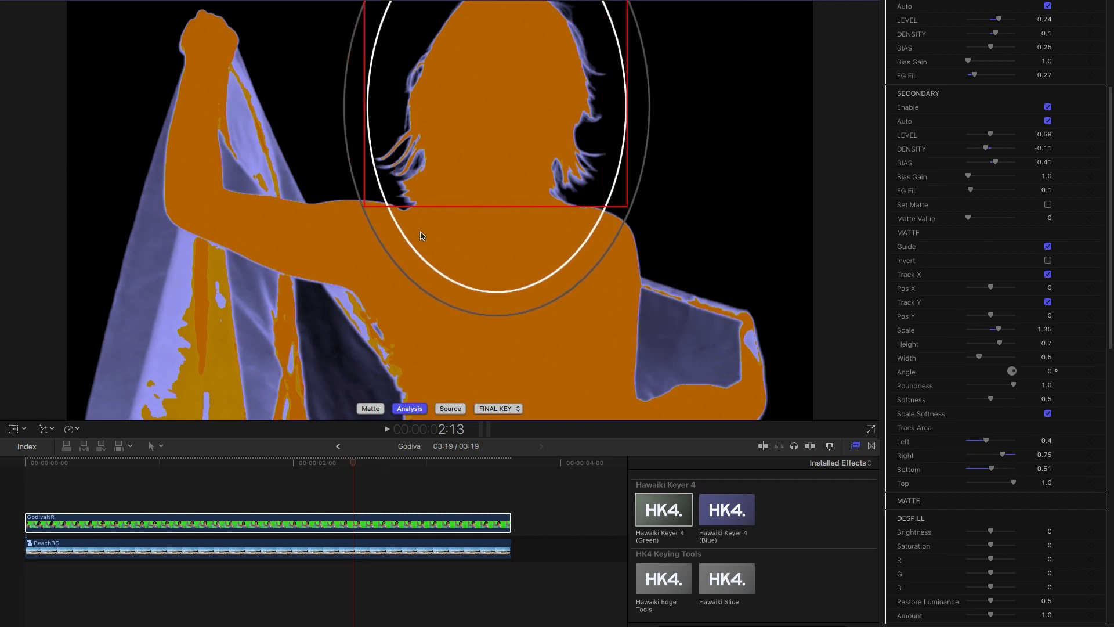
click(320, 465)
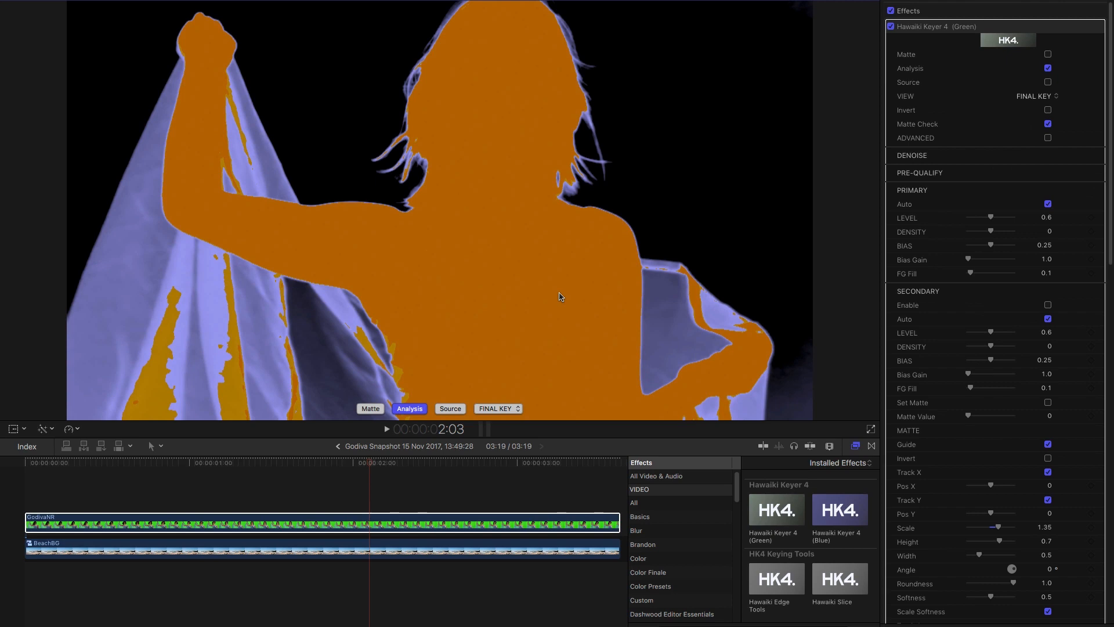
mouse_move(909, 191)
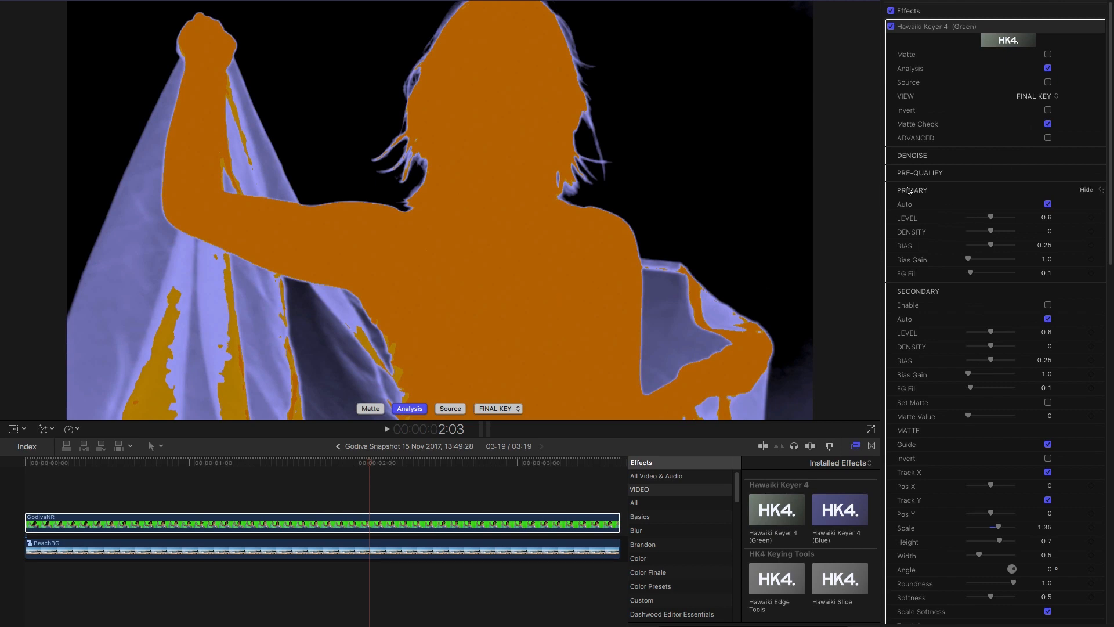
mouse_move(936, 296)
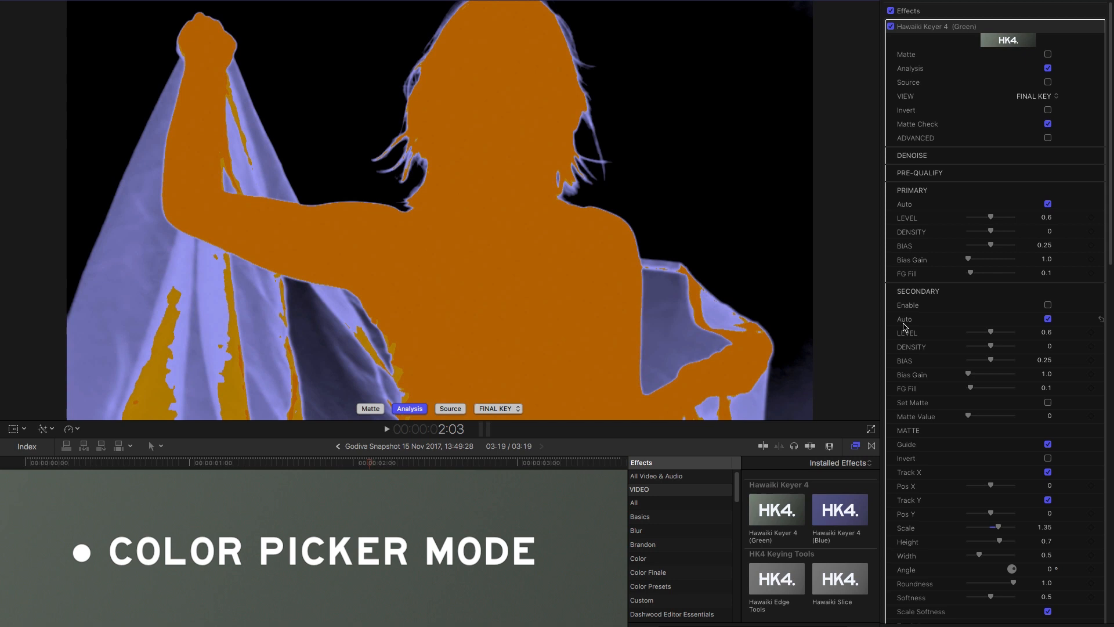
mouse_move(1056, 244)
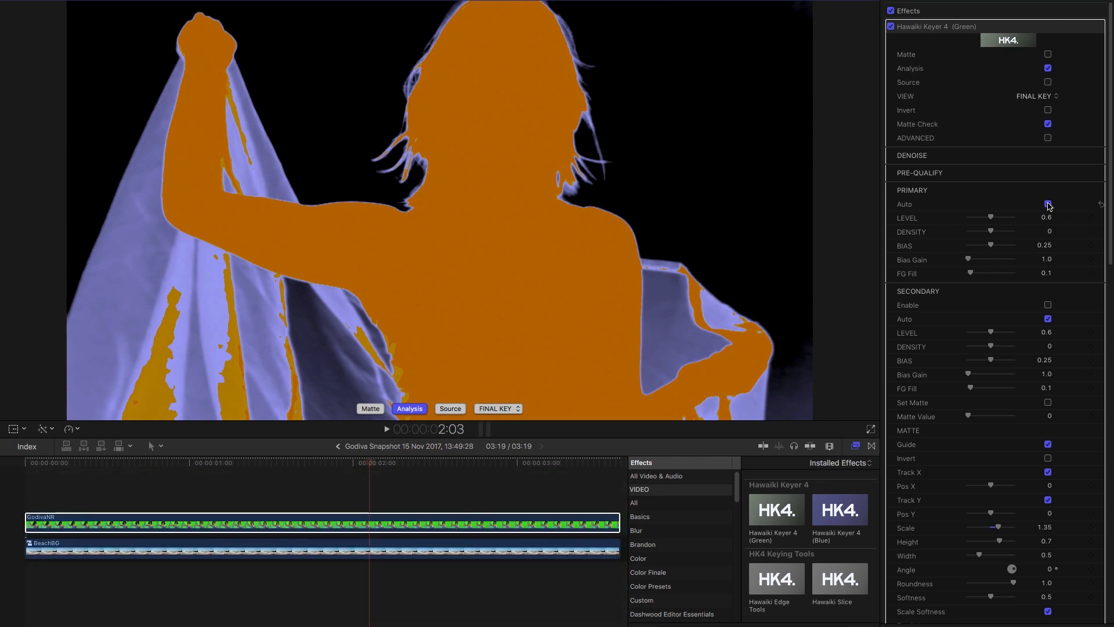
- Turn off Primary Auto and pick green as the screen colour to key
click(1047, 204)
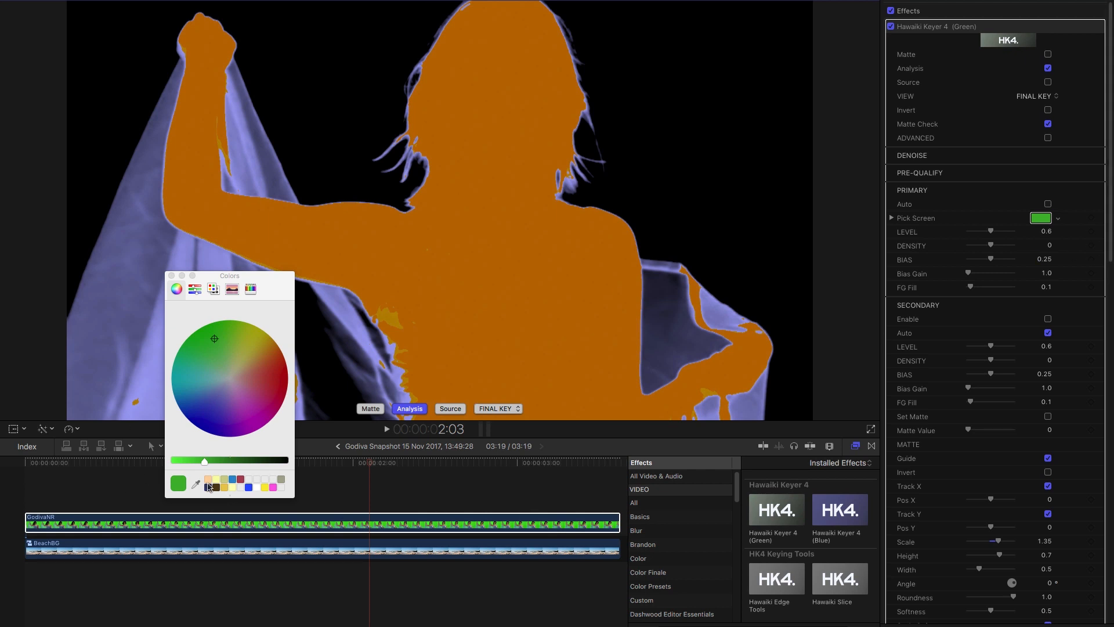
click(449, 408)
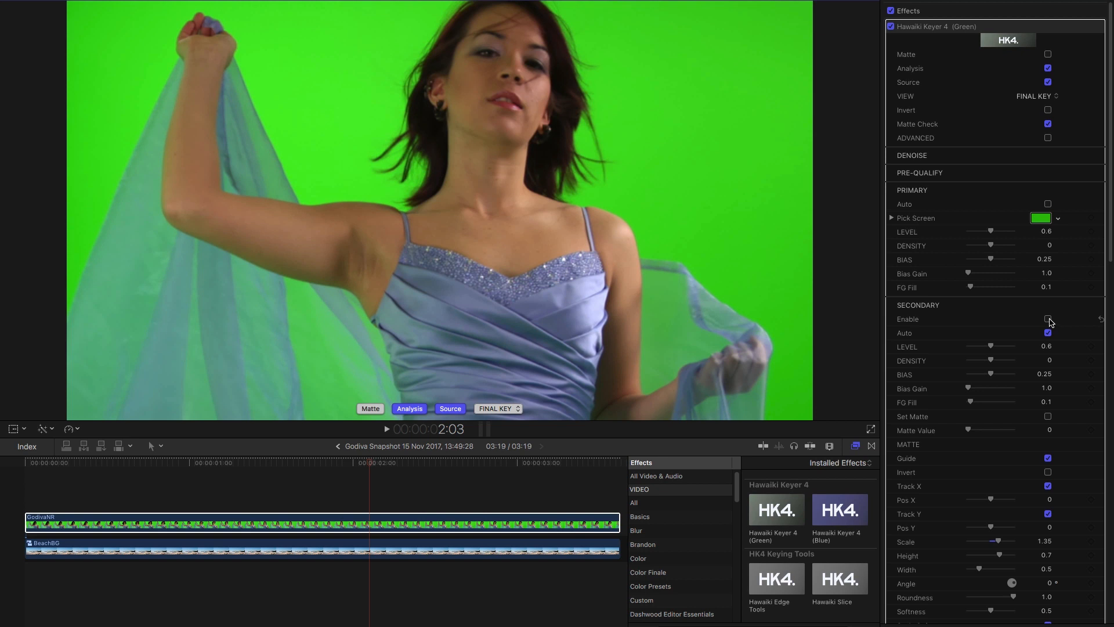
- Check Secondary Enable in the Hawaiki Keyer 4 inspector
click(1047, 319)
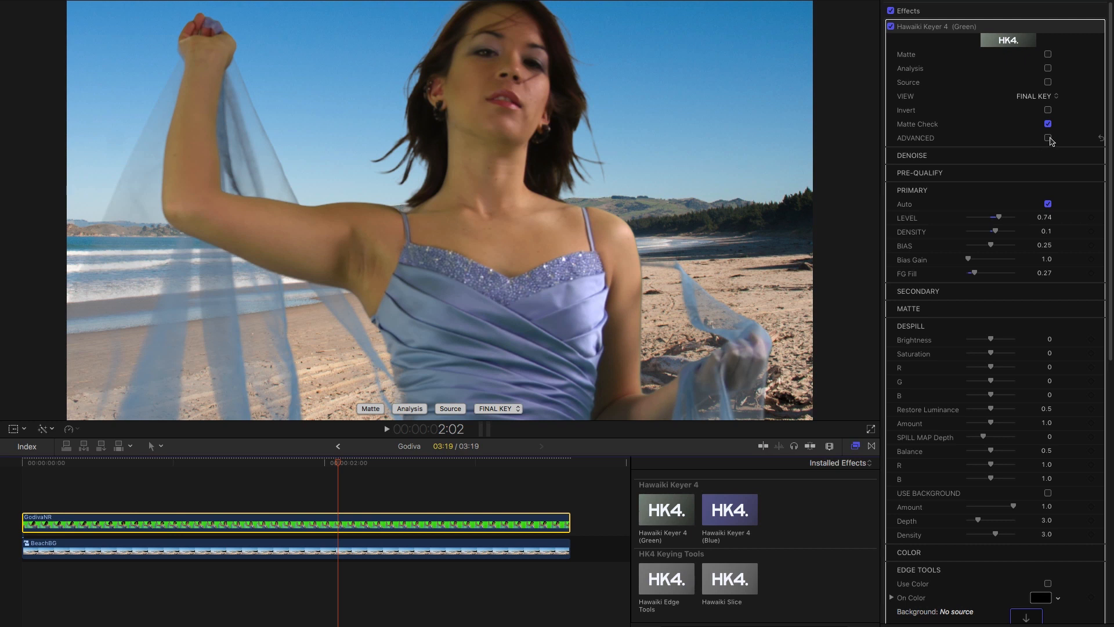
mouse_move(1061, 144)
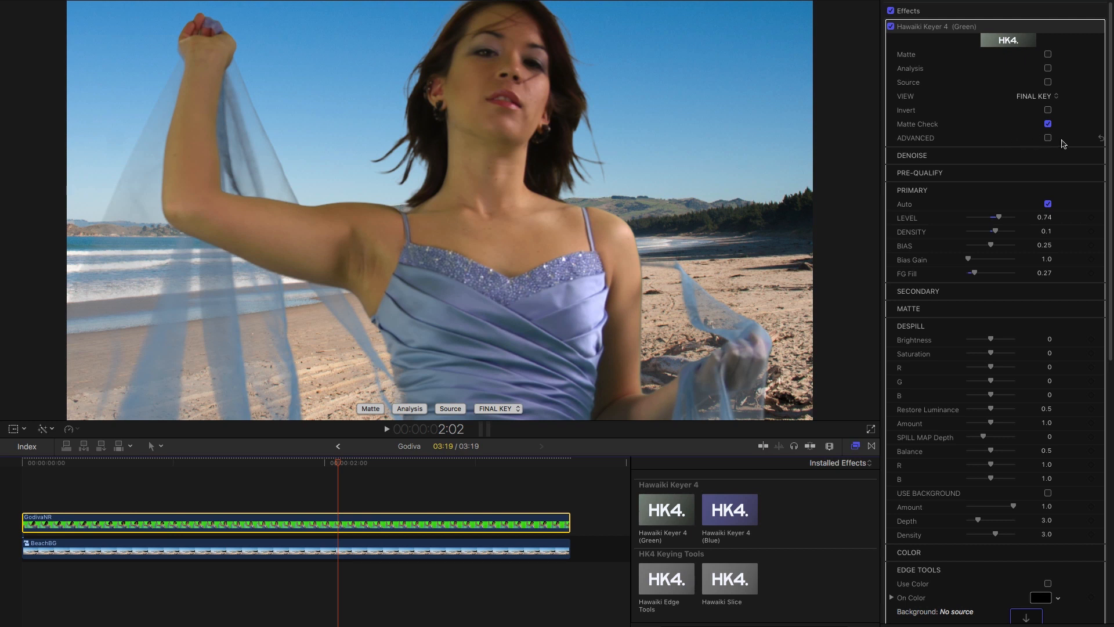
- Turn on Advanced and scroll through the extra primary and secondary parameters
click(1047, 138)
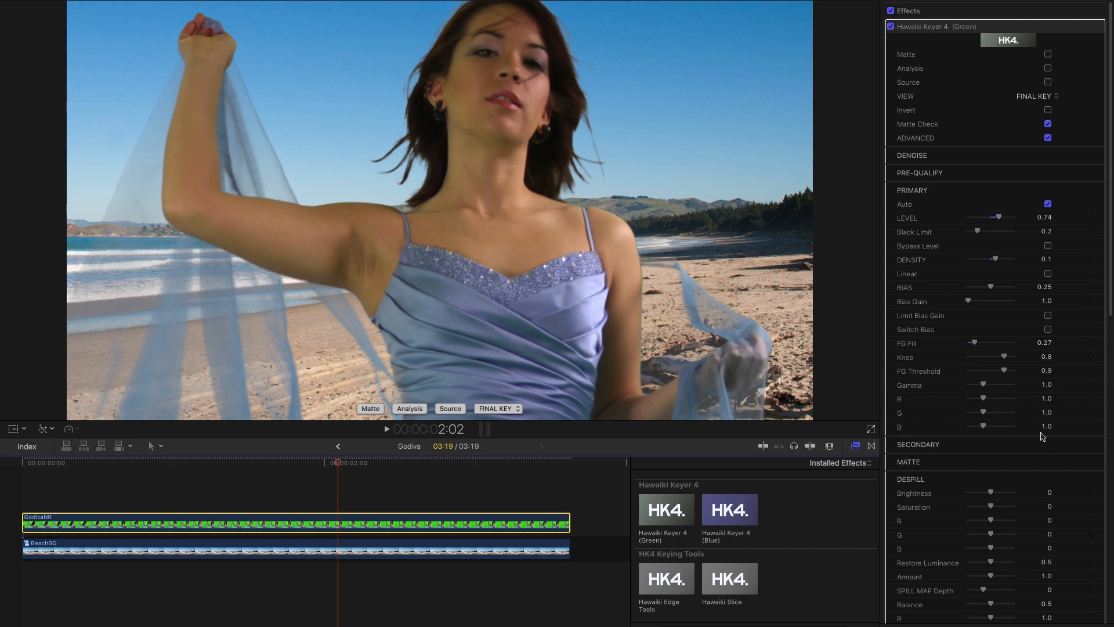
scroll(down, 3)
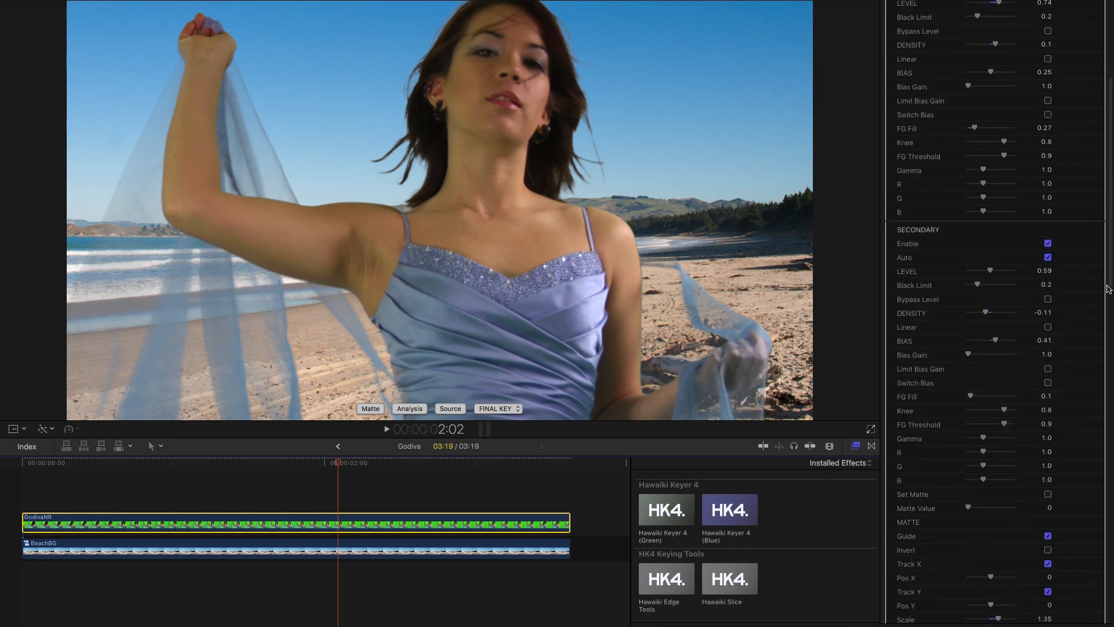
scroll(down, 3)
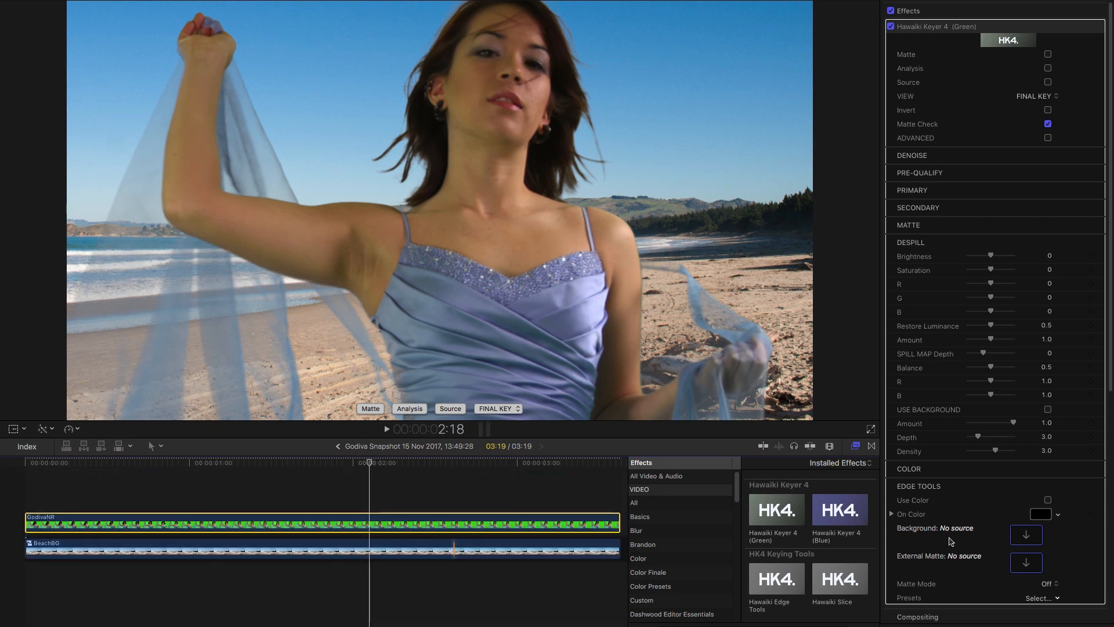
mouse_move(1026, 535)
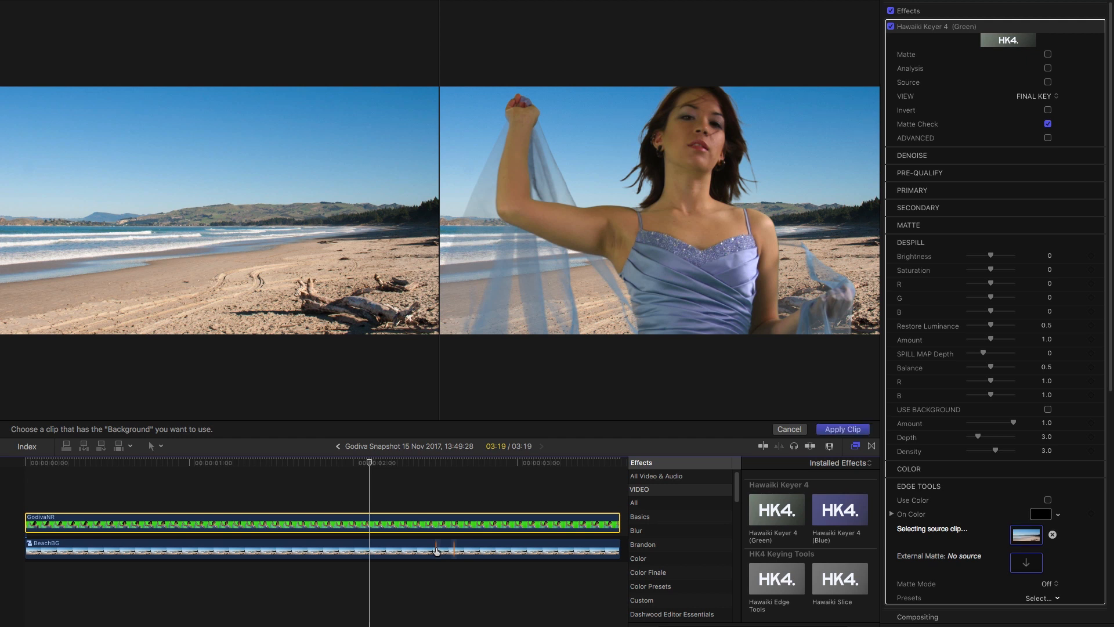
- Set BeachBG as the keyer background, then tune despill Depth, Spill Map Depth and Amount
click(841, 428)
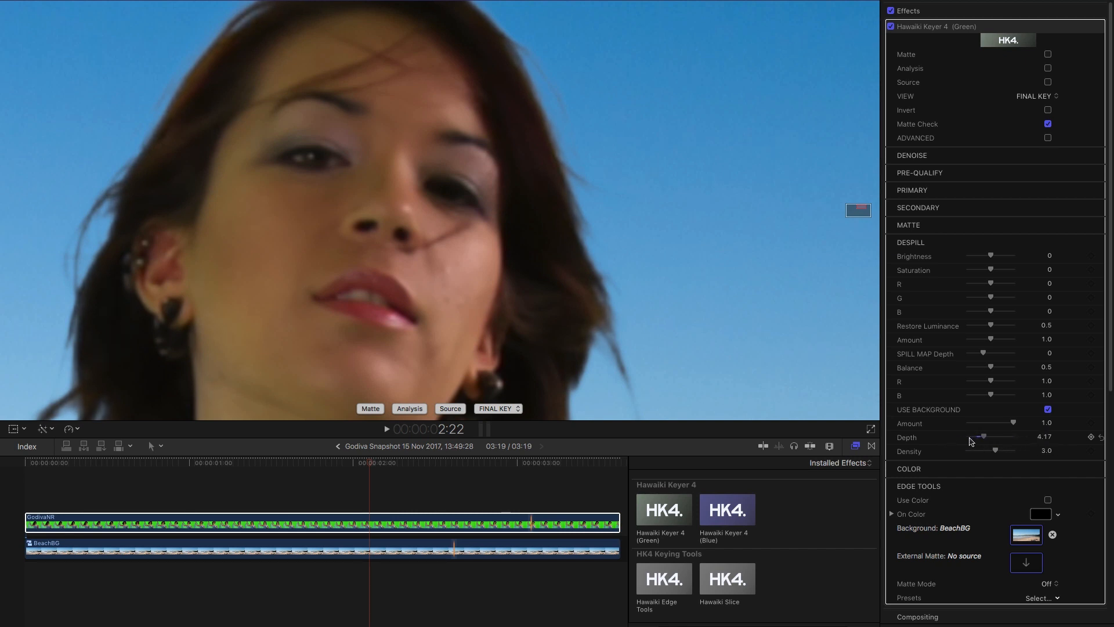
drag(977, 436, 1013, 437)
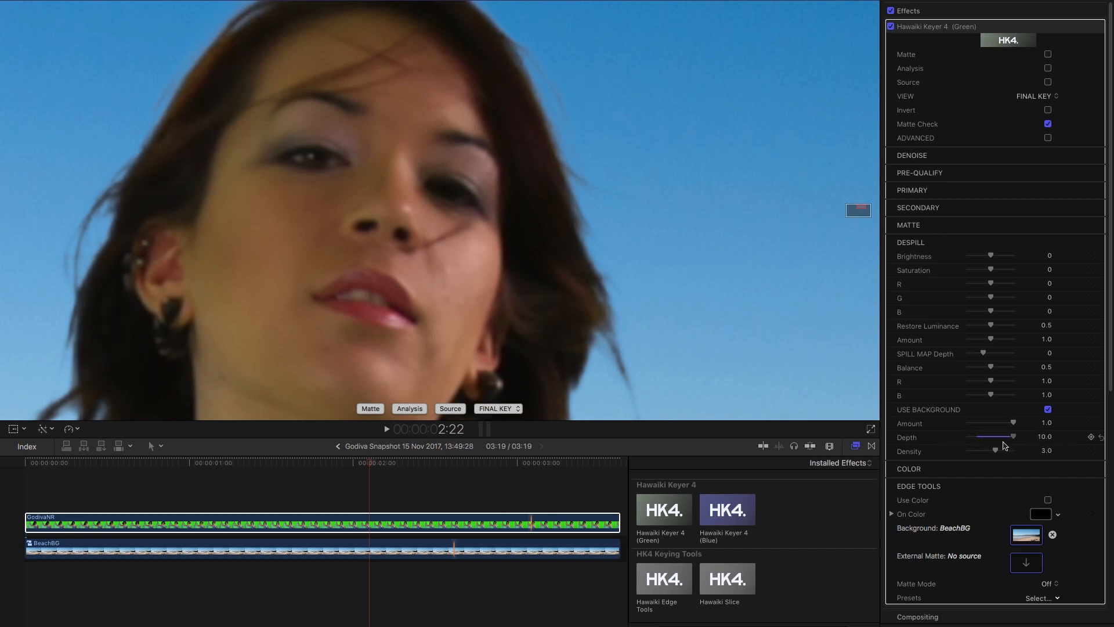
drag(1012, 436, 997, 436)
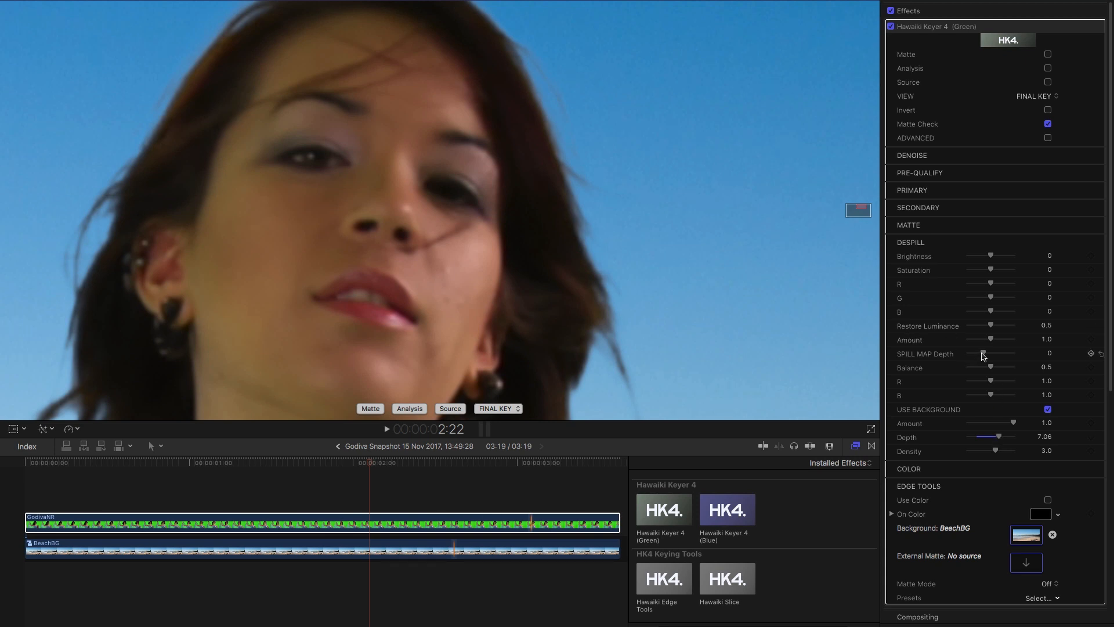
drag(983, 354, 987, 354)
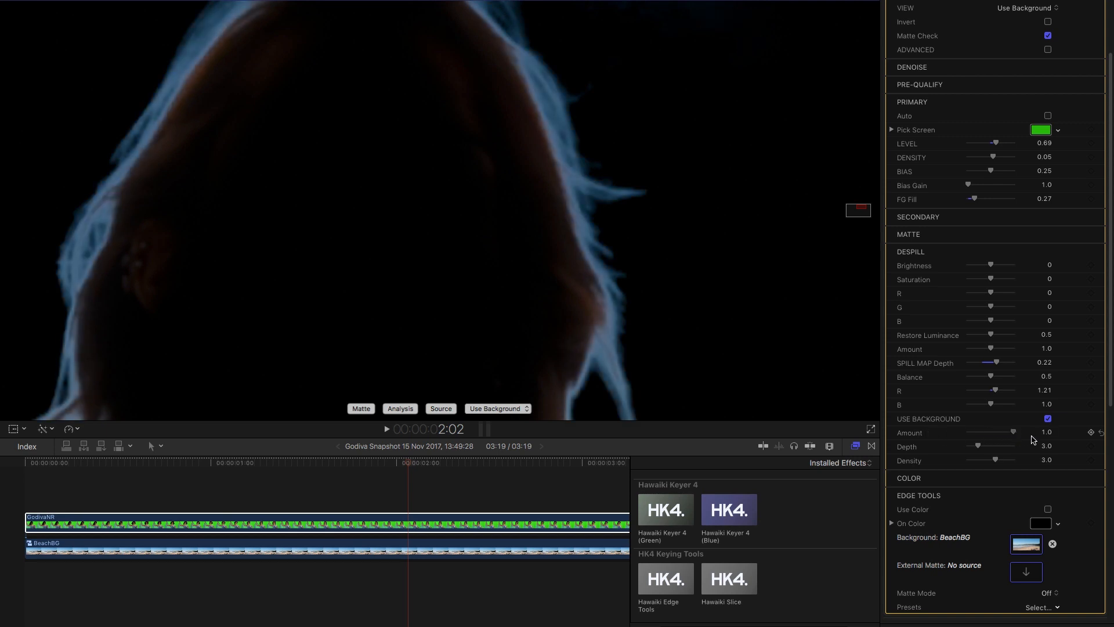
drag(1012, 432, 1003, 431)
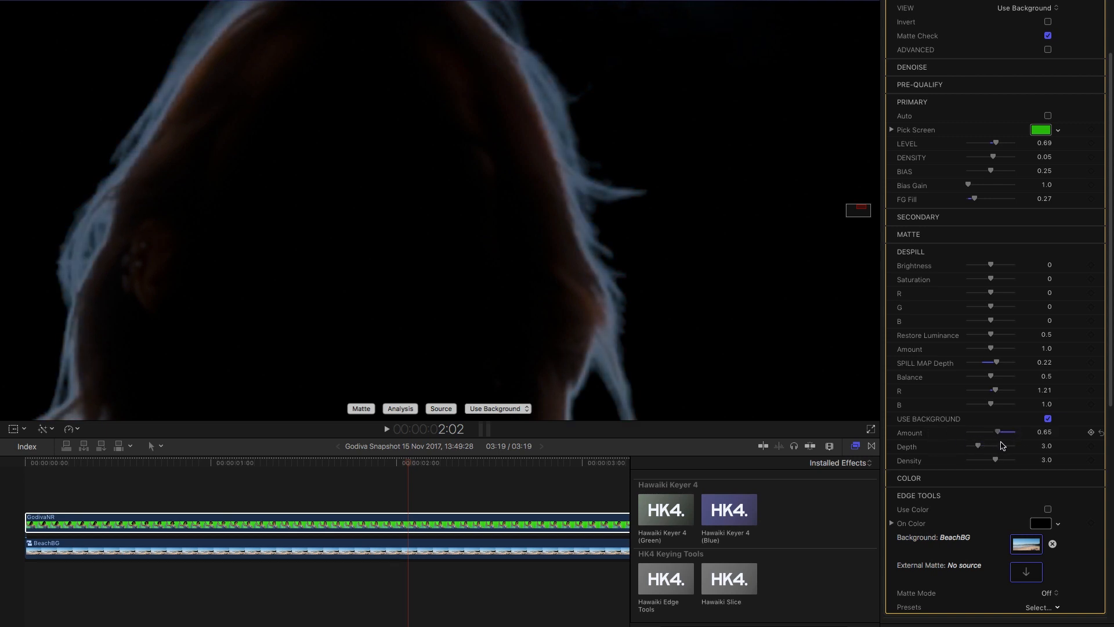
drag(1004, 432, 1017, 432)
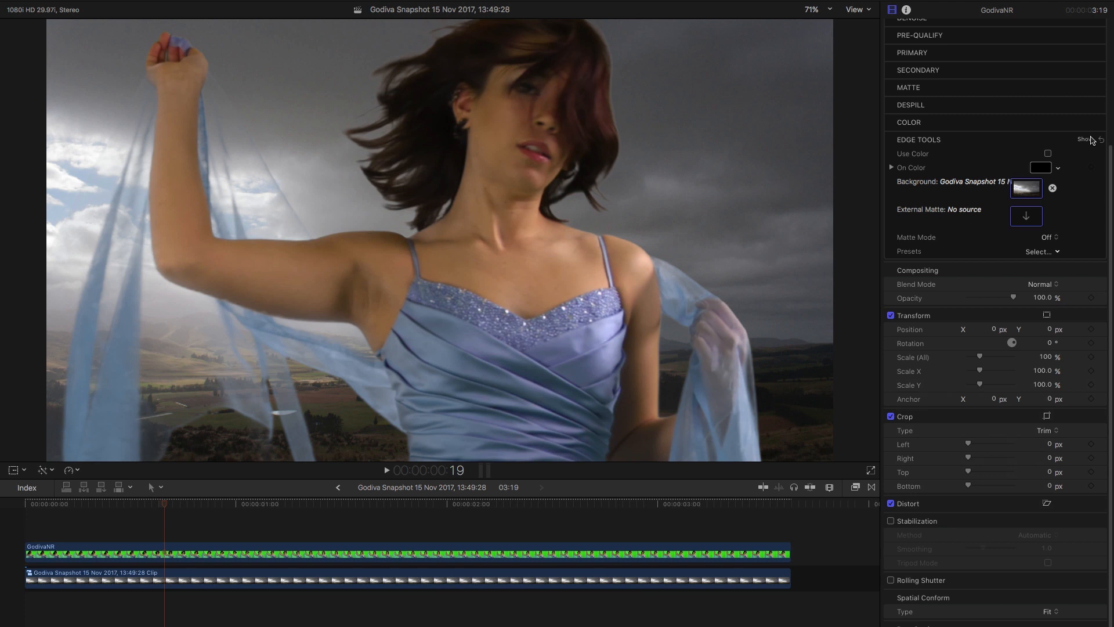
- Expand Edge Tools, compare Edge Replace on the hair edges, then leave it off
click(1085, 140)
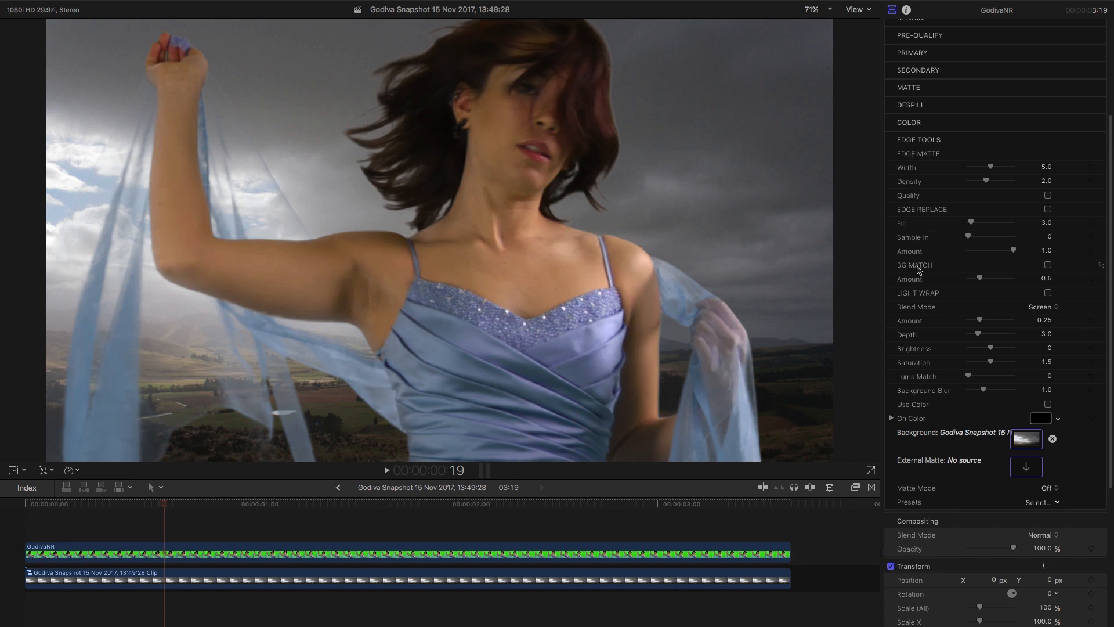
mouse_move(931, 273)
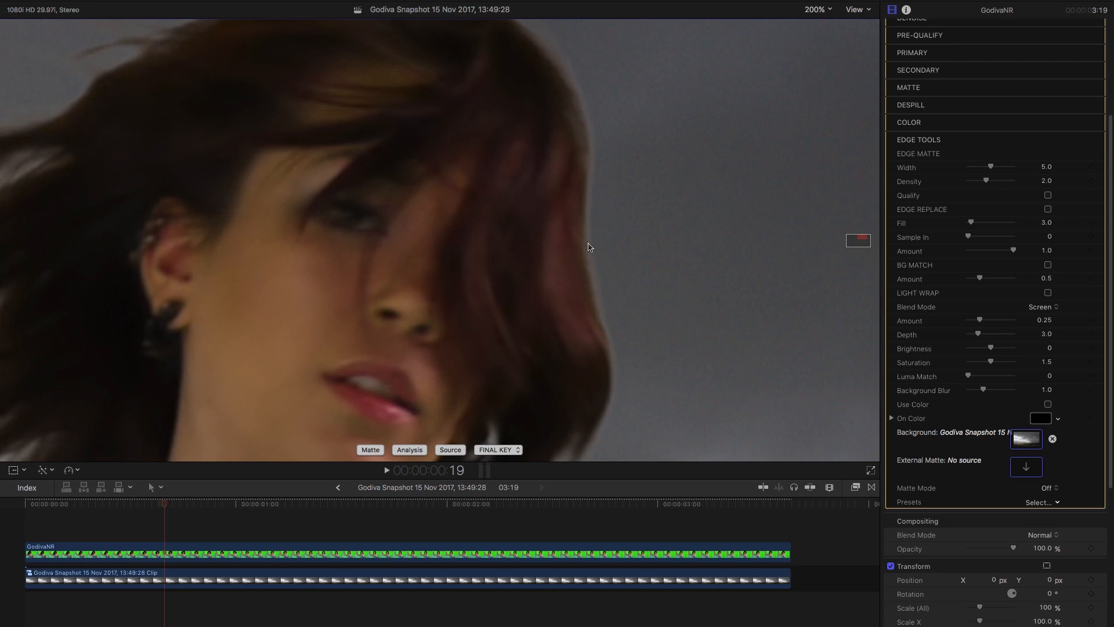
mouse_move(558, 41)
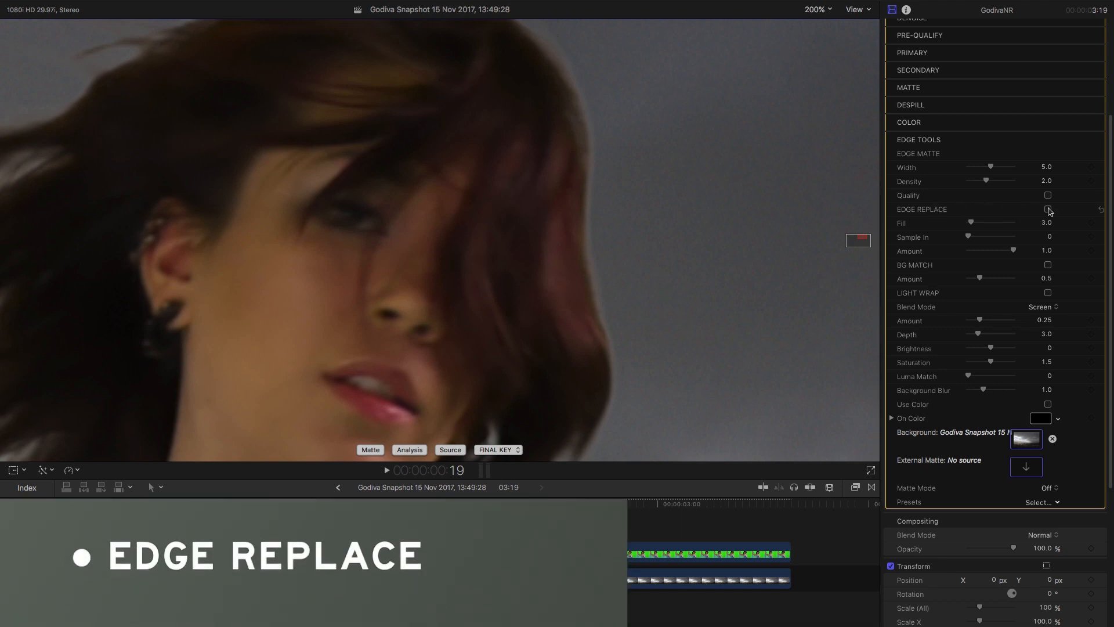
click(1047, 209)
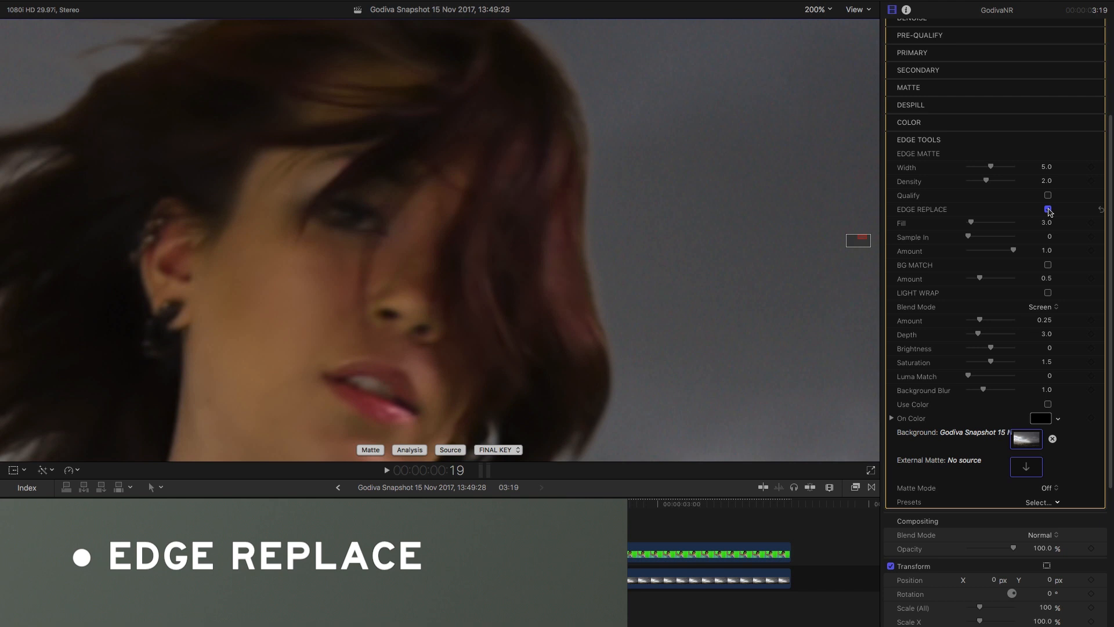
click(1048, 210)
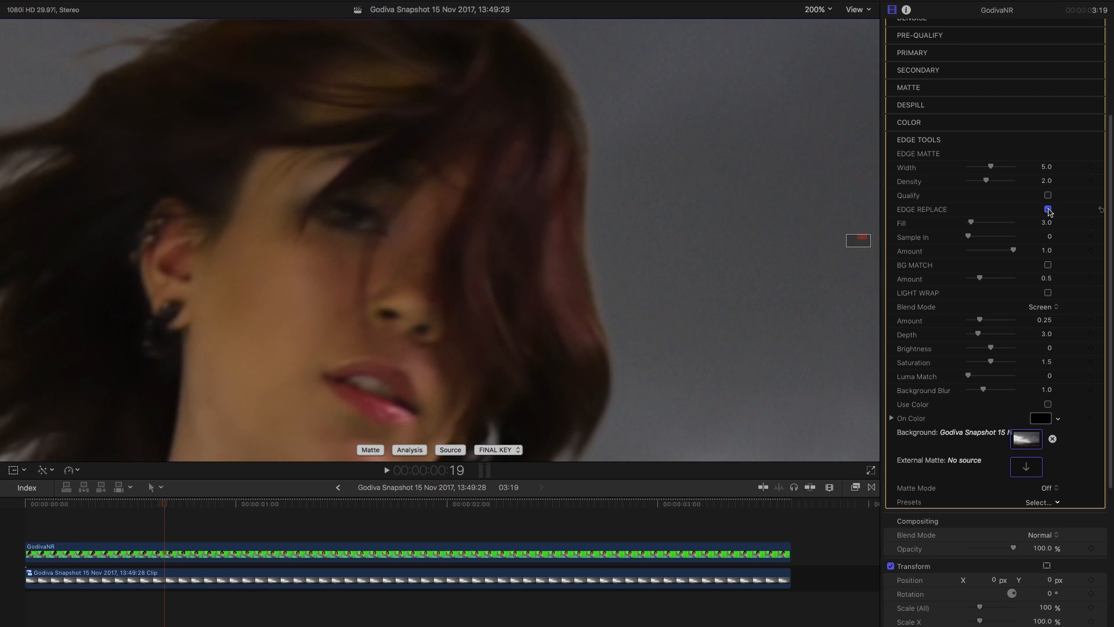
click(1047, 209)
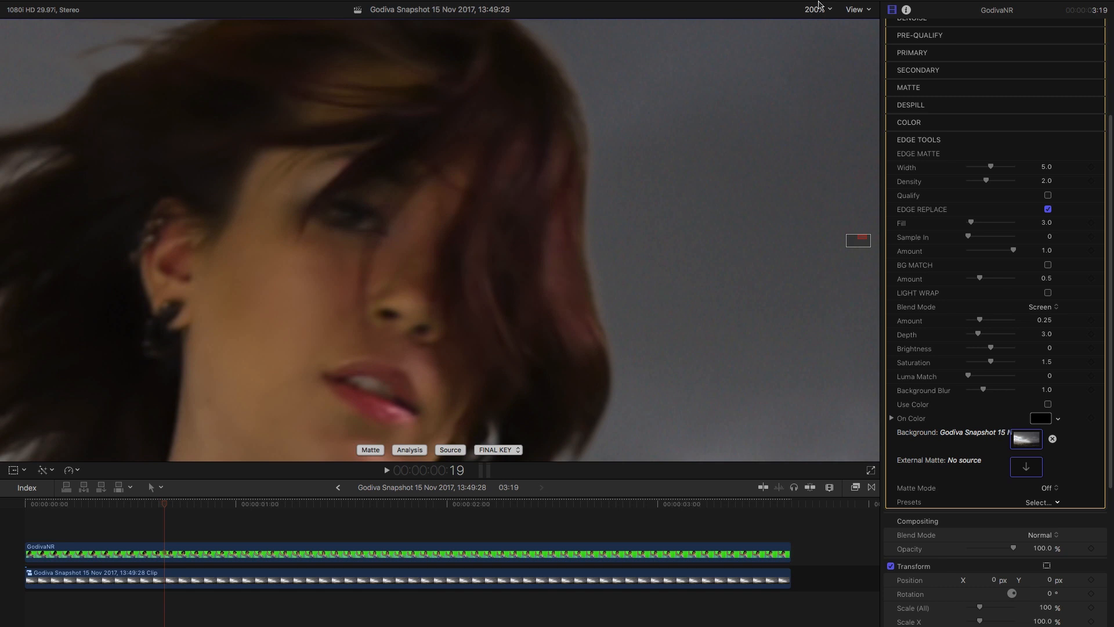
click(1047, 209)
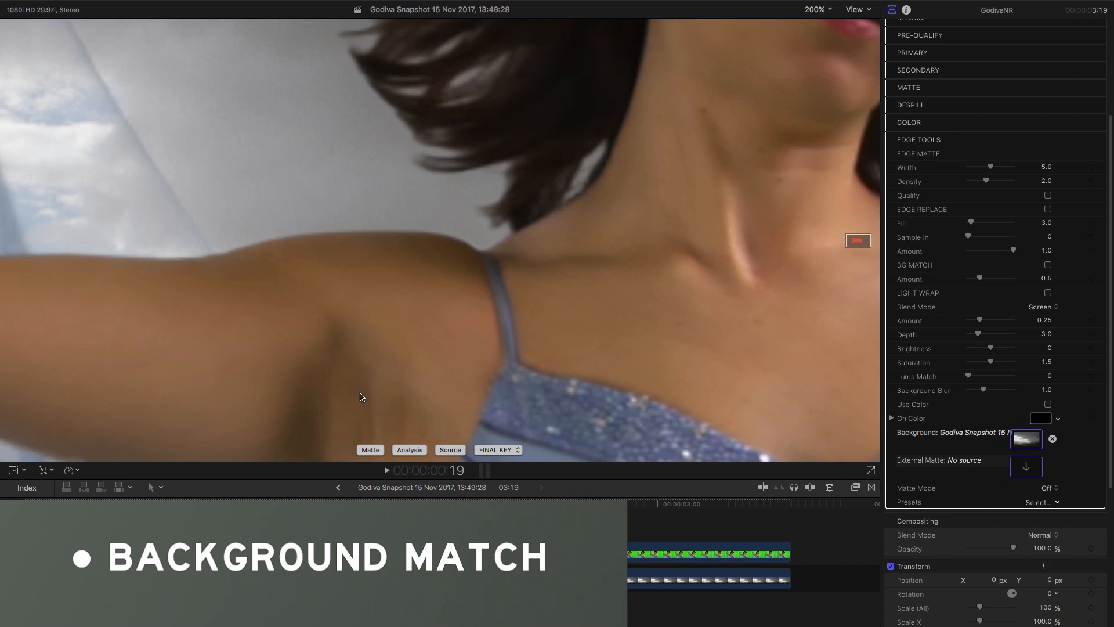
mouse_move(1050, 268)
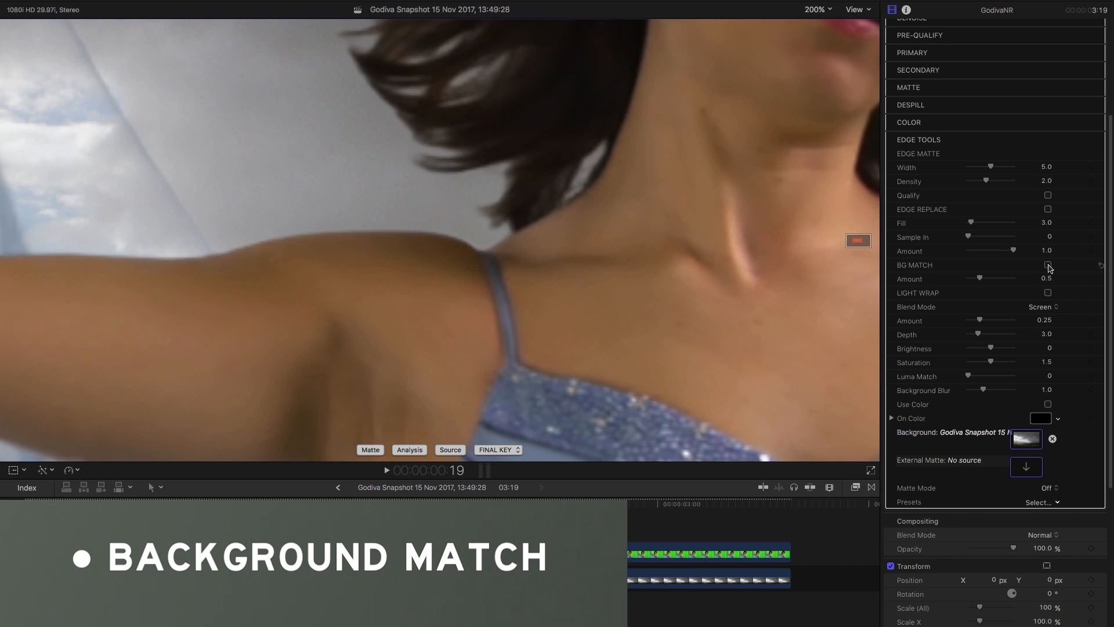
mouse_move(995, 440)
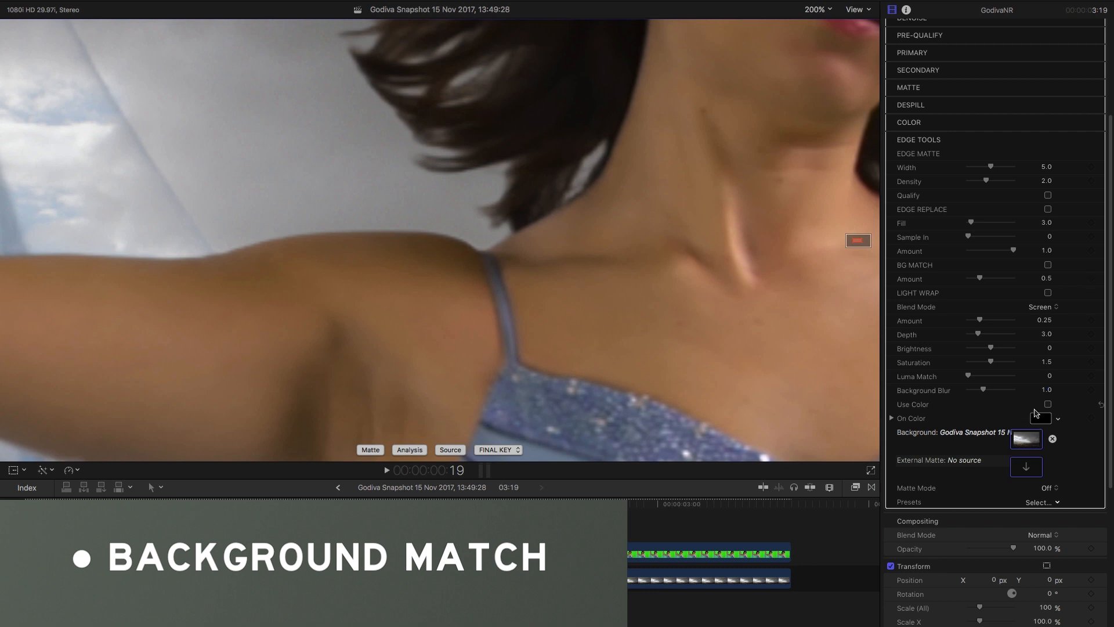
- Toggle BG Match off and on to compare, leaving it enabled
click(1047, 266)
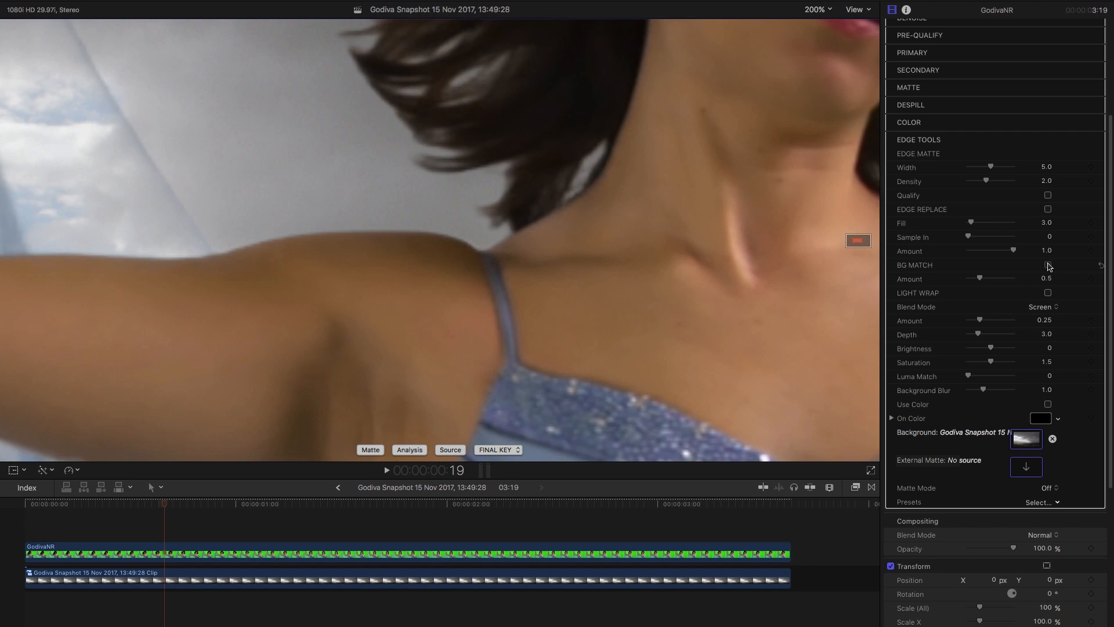
click(1047, 265)
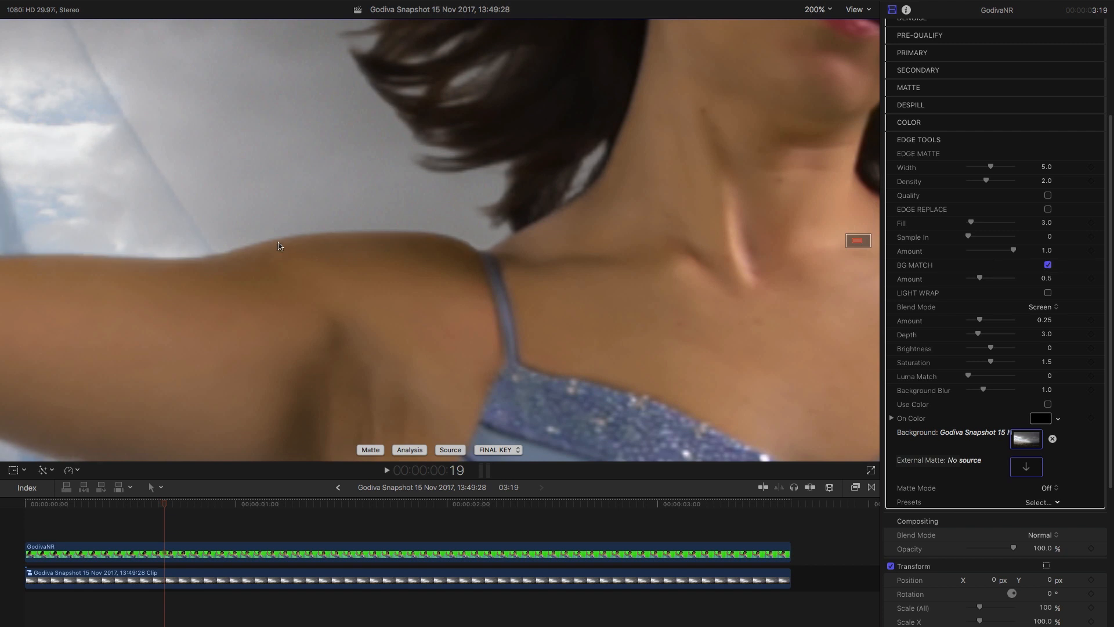
mouse_move(692, 248)
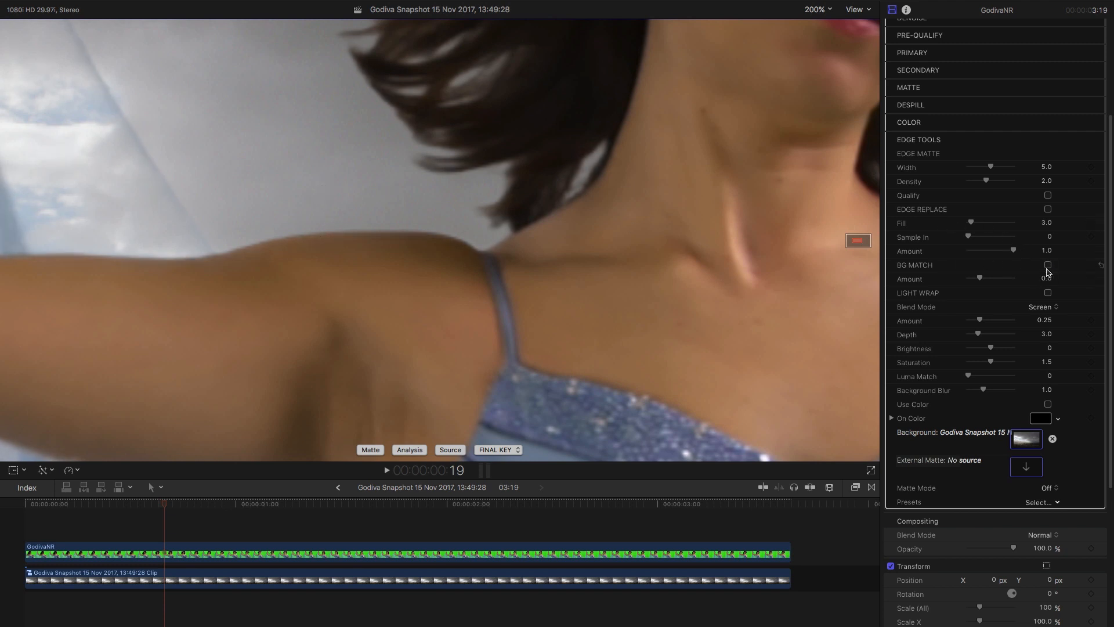
click(1047, 264)
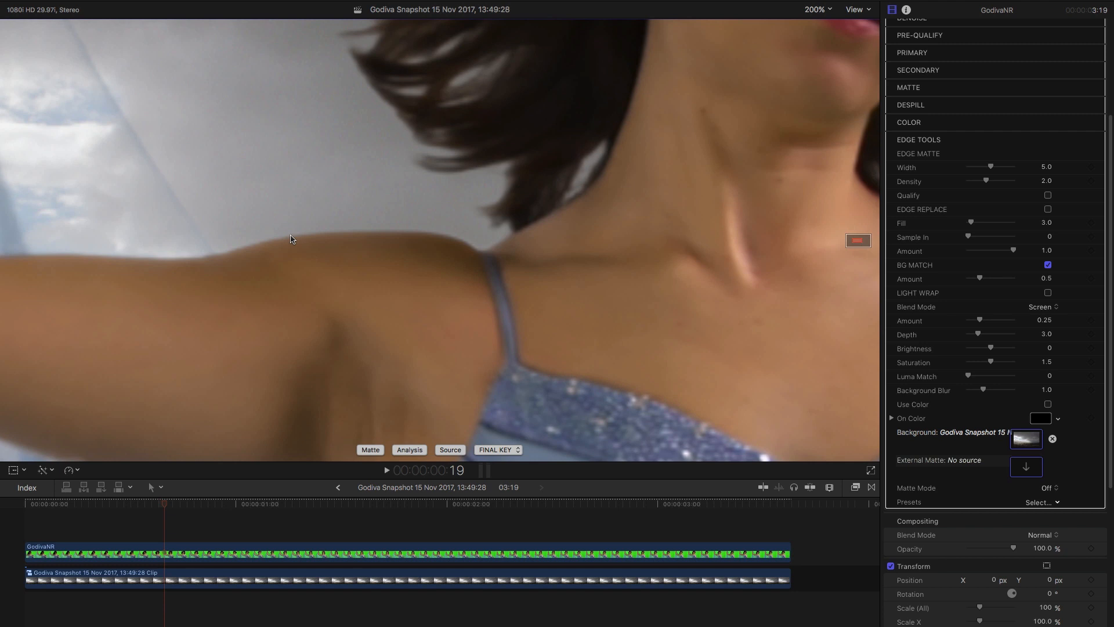
mouse_move(395, 289)
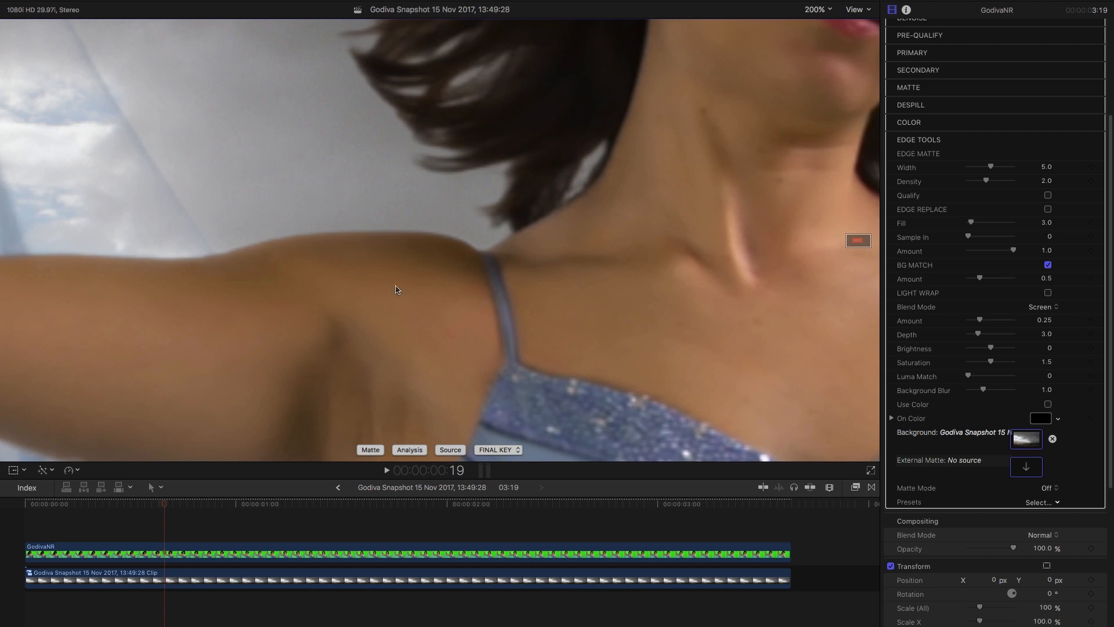
mouse_move(425, 246)
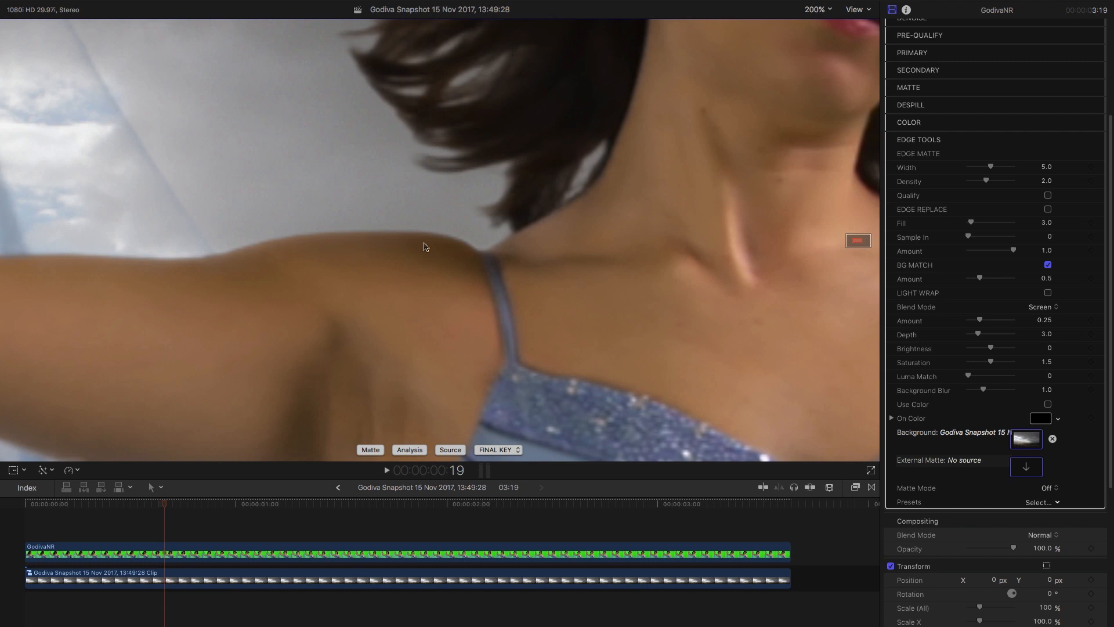
mouse_move(379, 289)
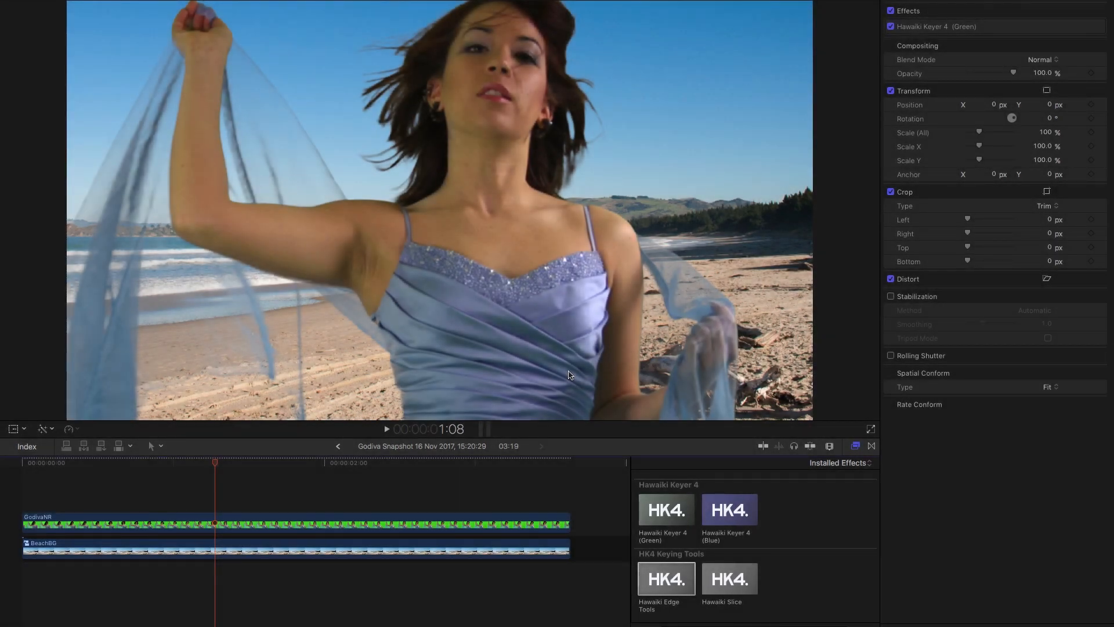
mouse_move(419, 517)
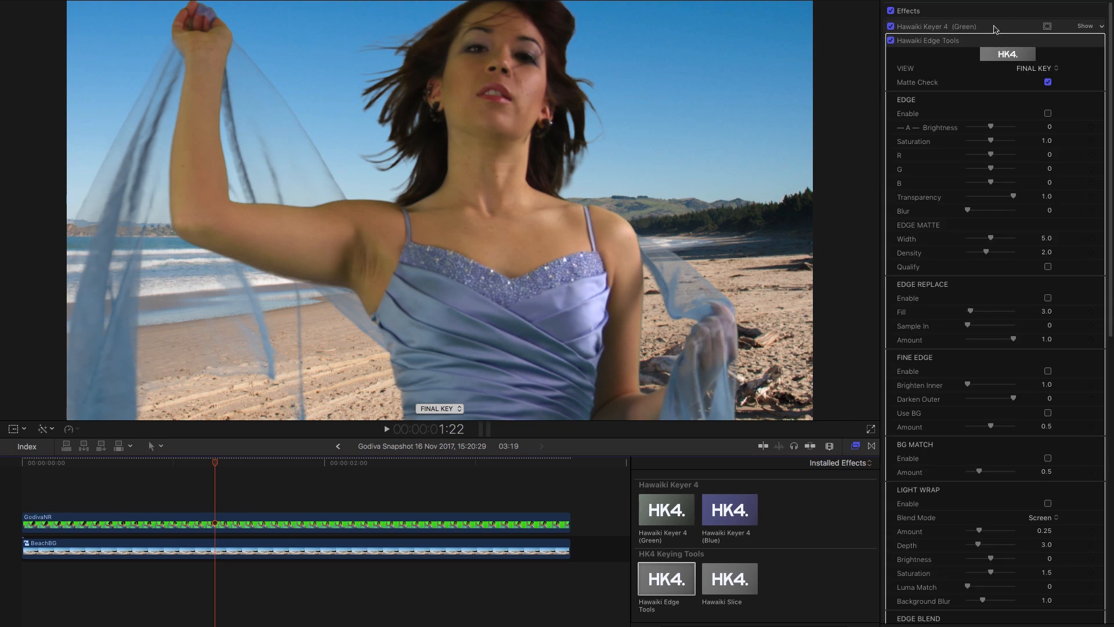
mouse_move(952, 39)
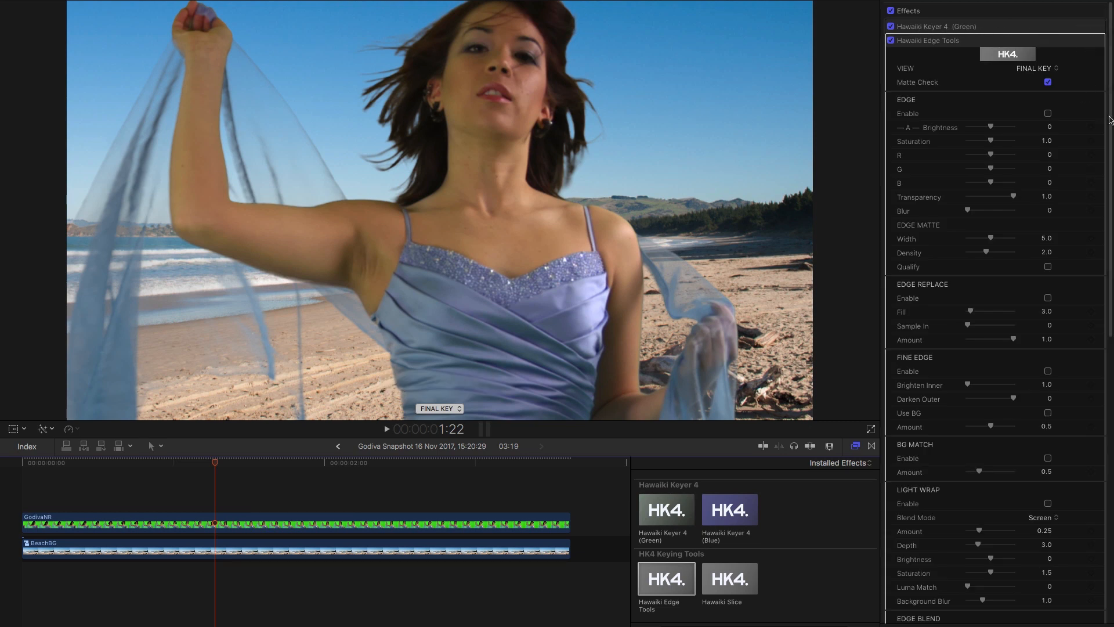
- Scroll the Inspector to view the Hawaiki Edge Tools controls
scroll(down, 3)
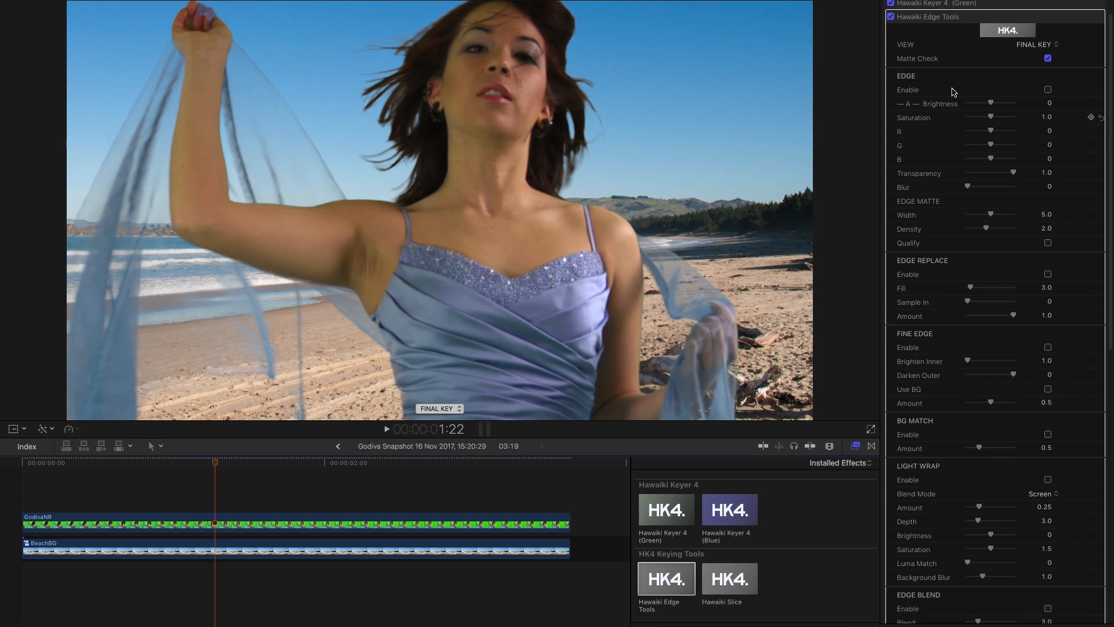
mouse_move(958, 139)
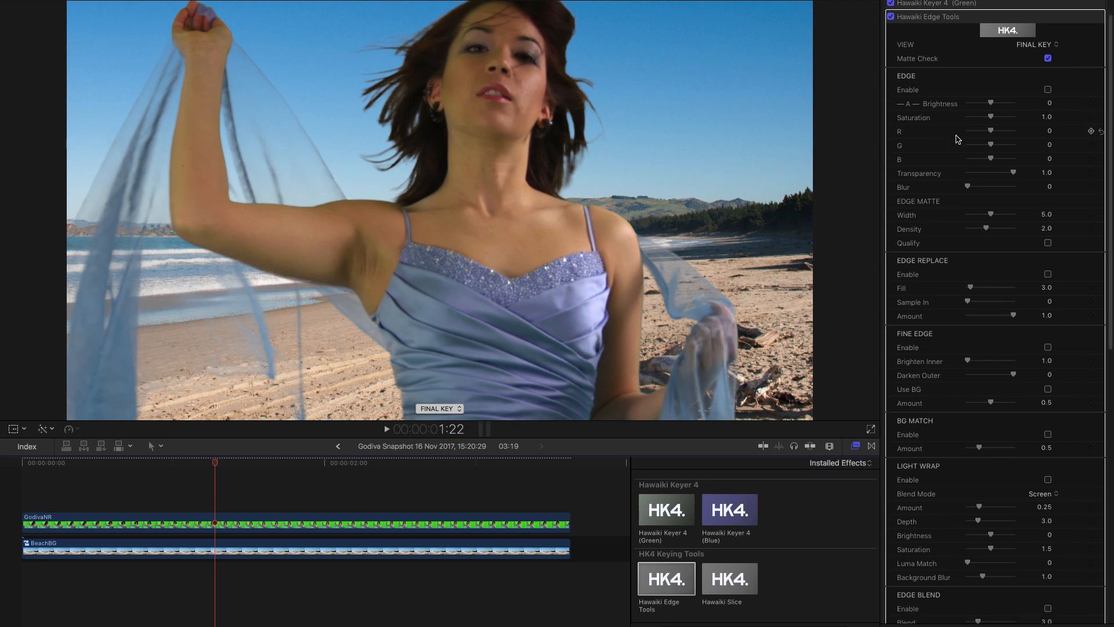
mouse_move(1035, 192)
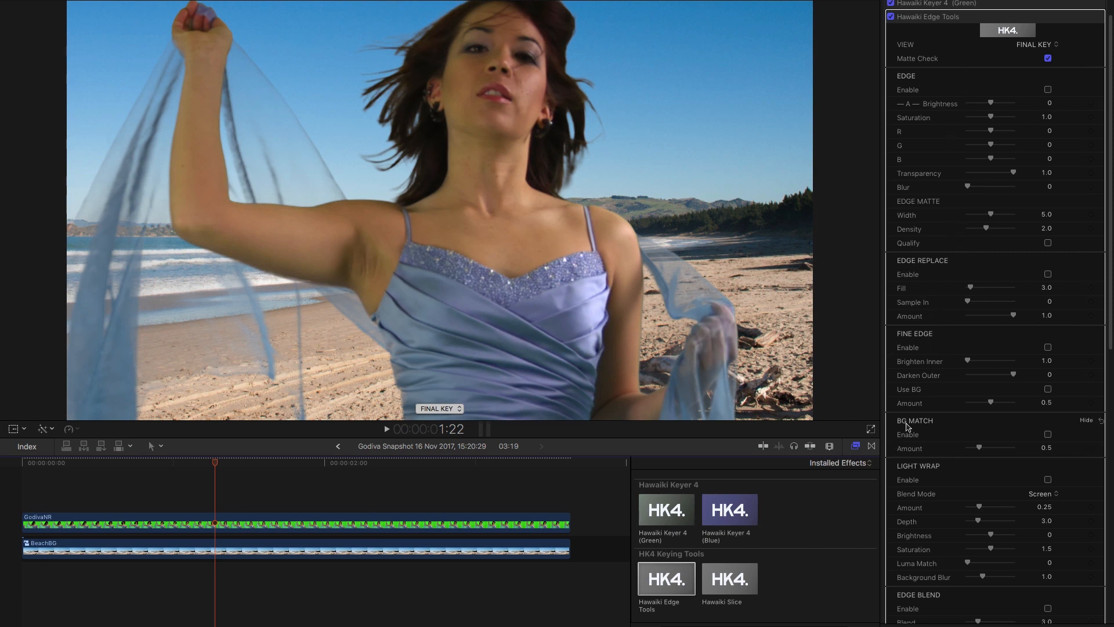
mouse_move(972, 478)
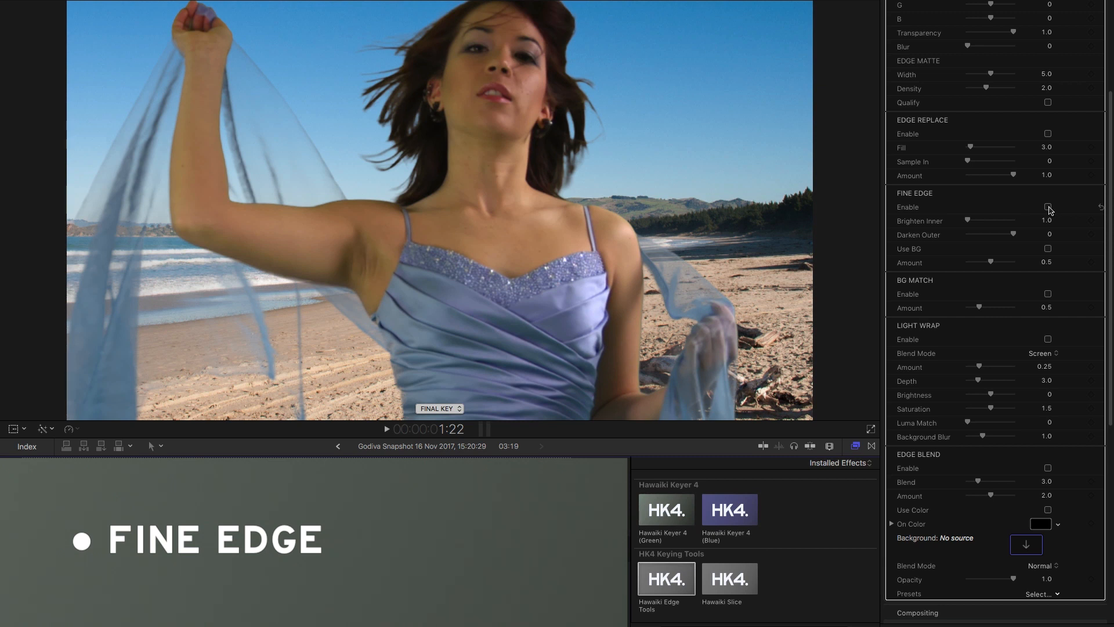
- Enable Fine Edge with Use BG, and try Brighten Inner before resetting it
click(1047, 412)
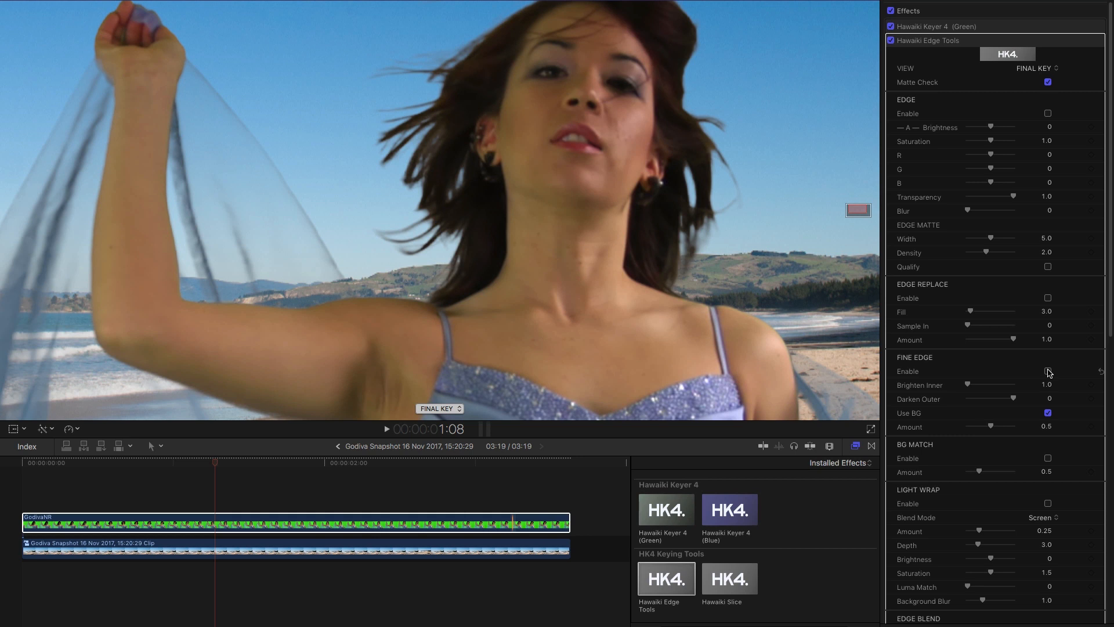
click(1047, 371)
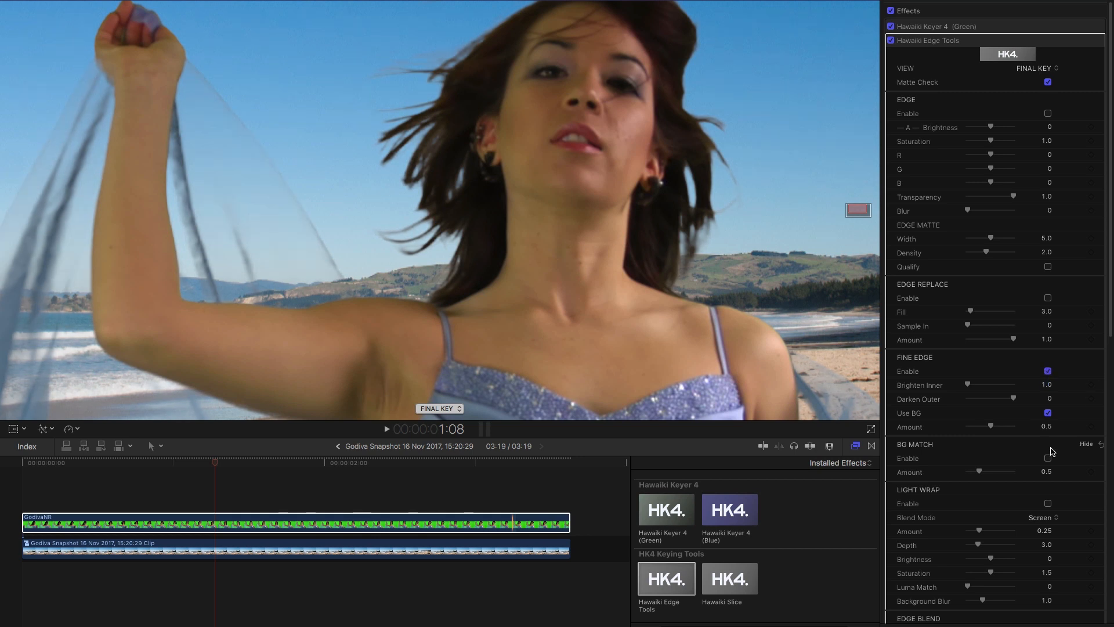
drag(966, 384, 1005, 385)
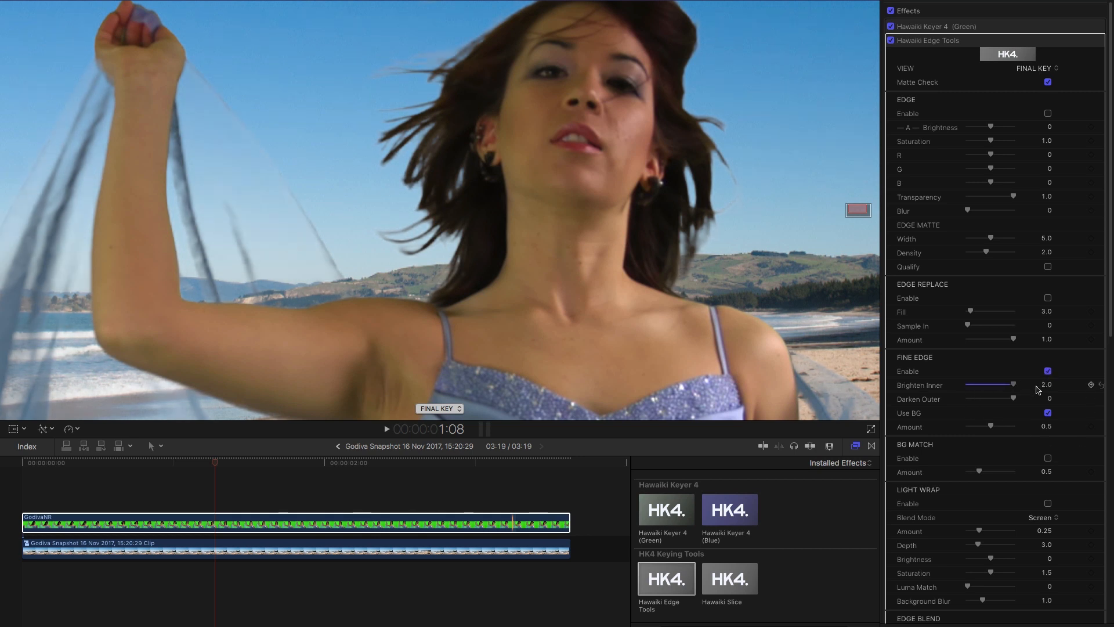
drag(1009, 384, 965, 384)
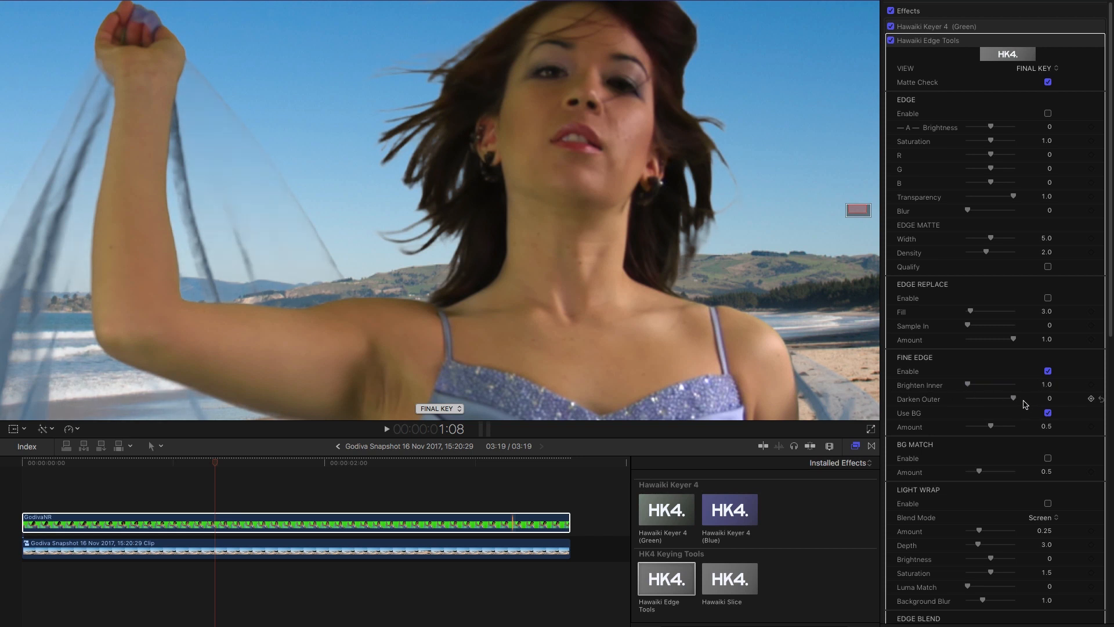
mouse_move(1019, 406)
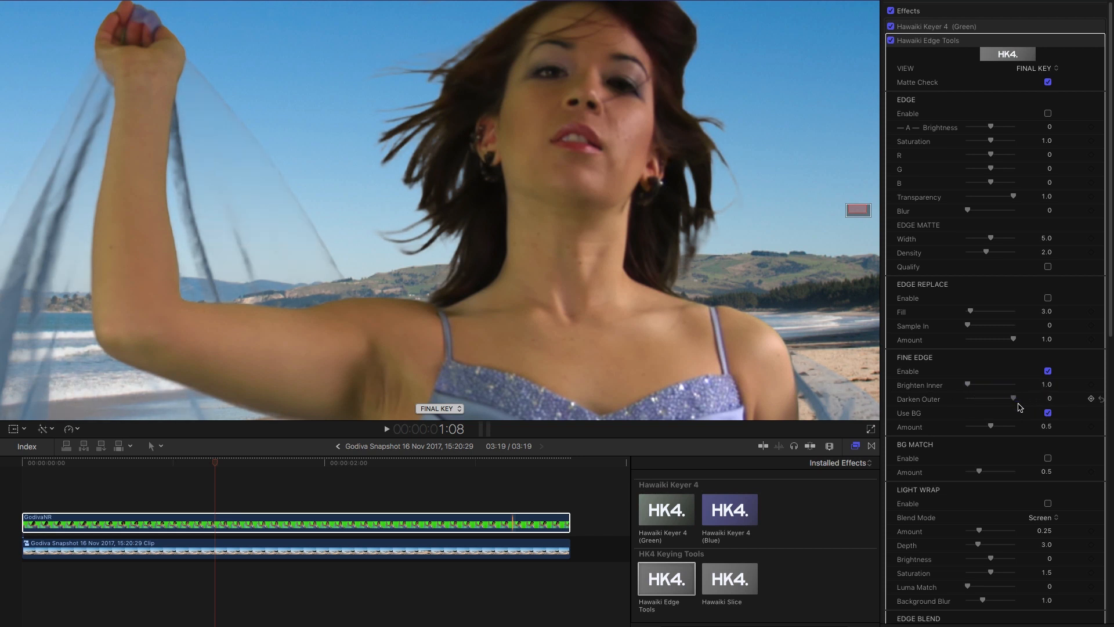
- Drag Darken Outer down to about -0.88
drag(1012, 399, 981, 399)
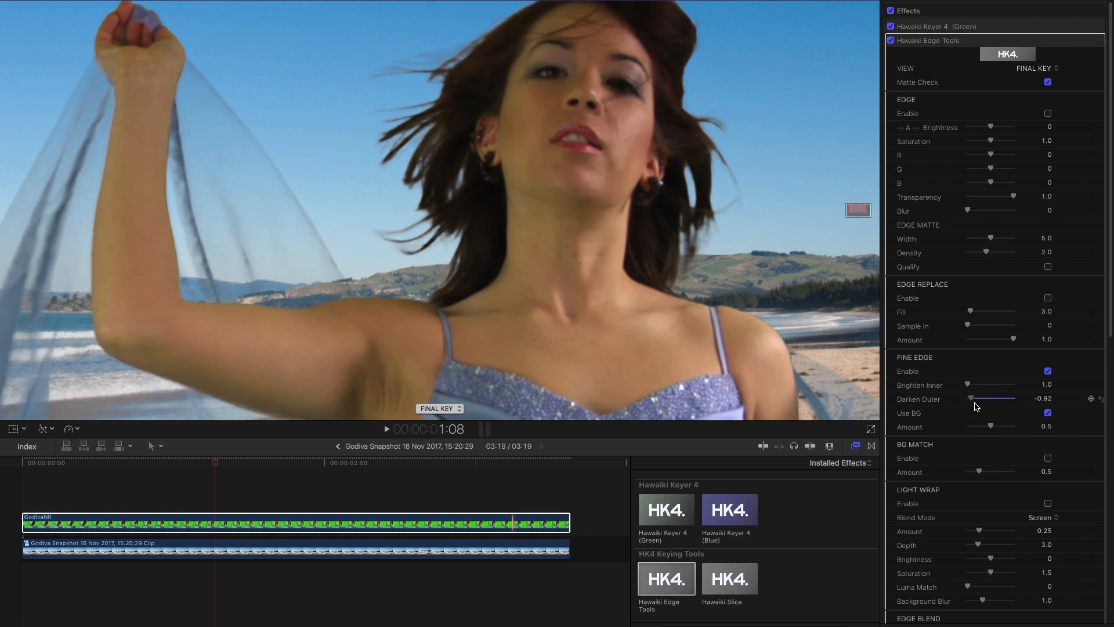
drag(994, 398, 998, 399)
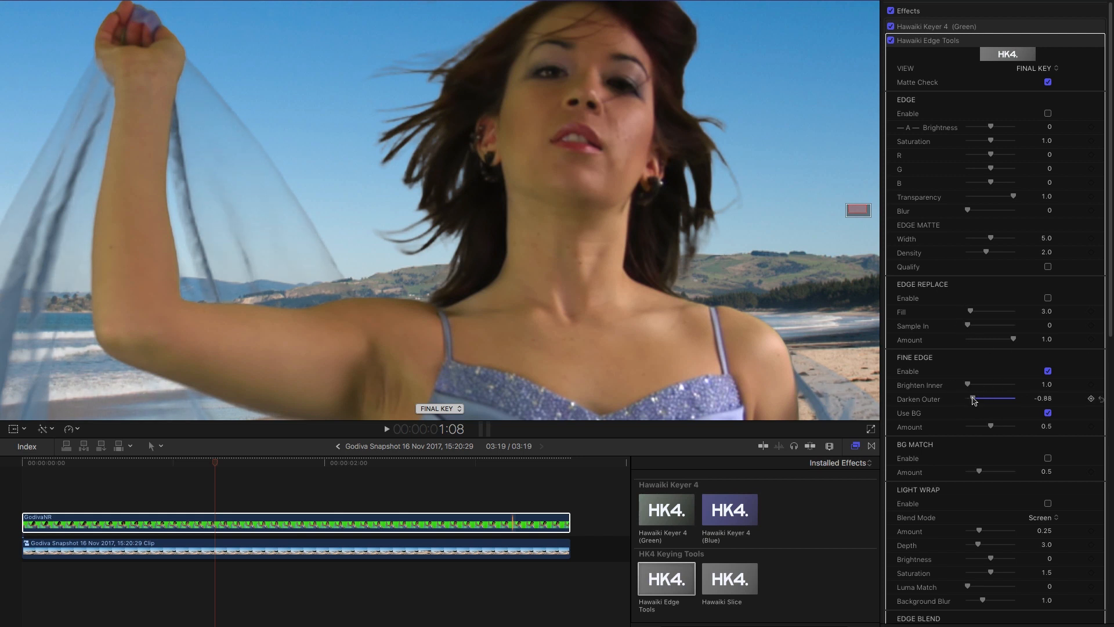
drag(974, 399, 1001, 399)
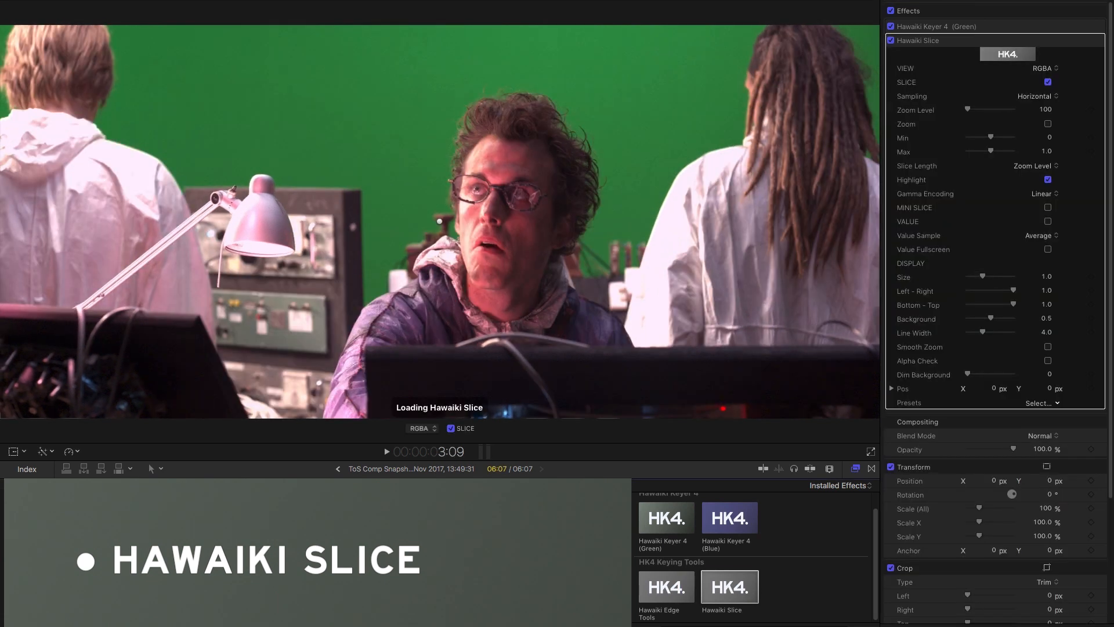
- Raise Dim Background, check Value, increase Zoom Level, and move the slice across the man's eyes
drag(982, 388, 1009, 389)
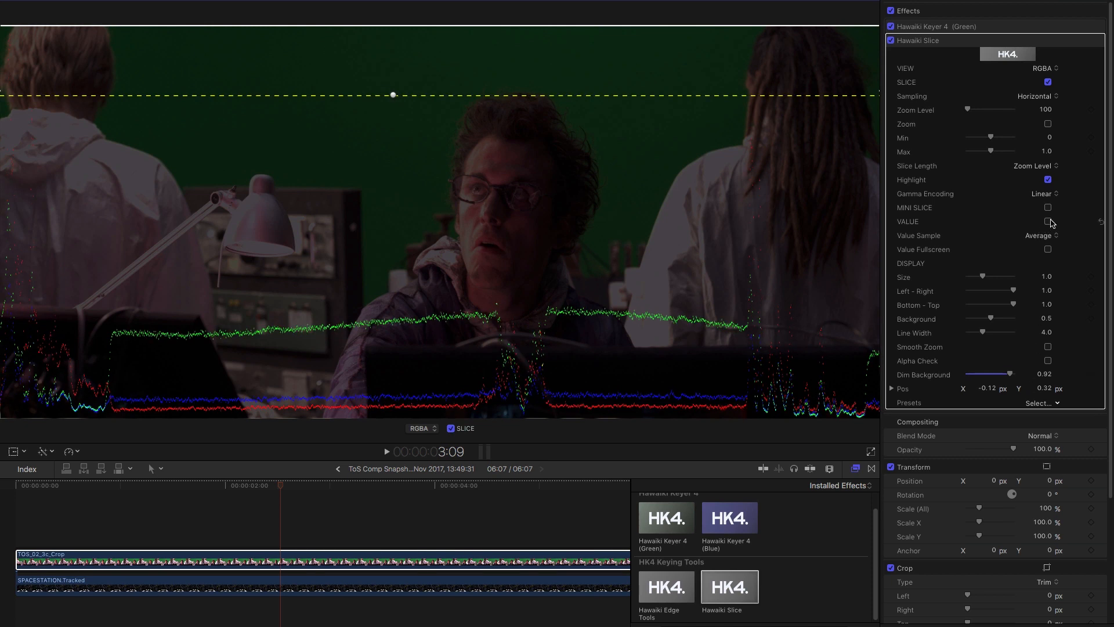
click(1048, 221)
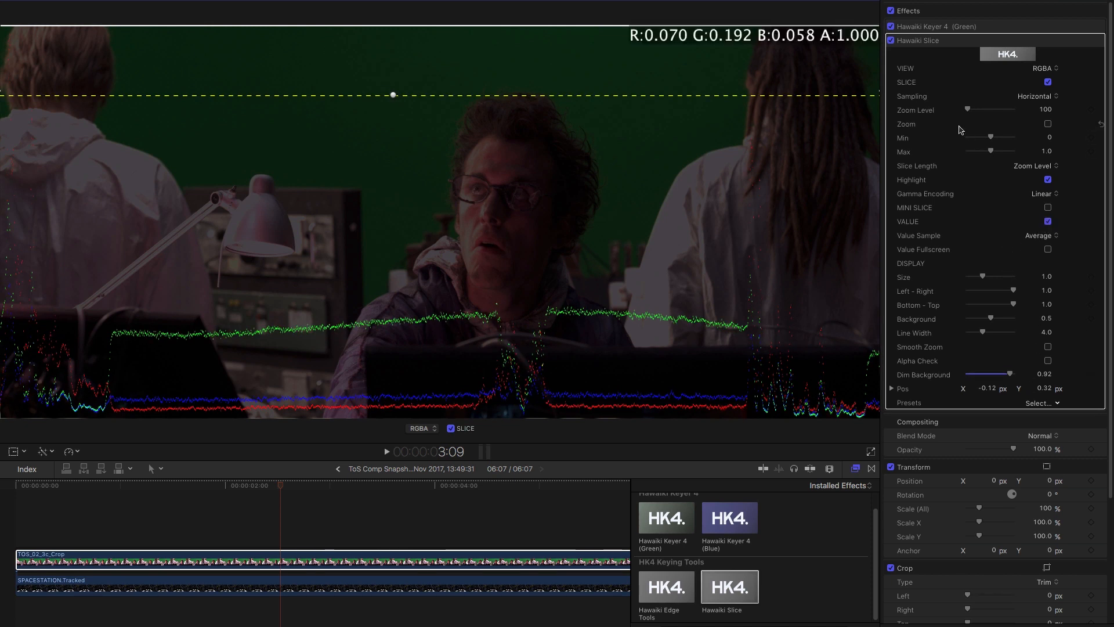
drag(989, 109, 980, 110)
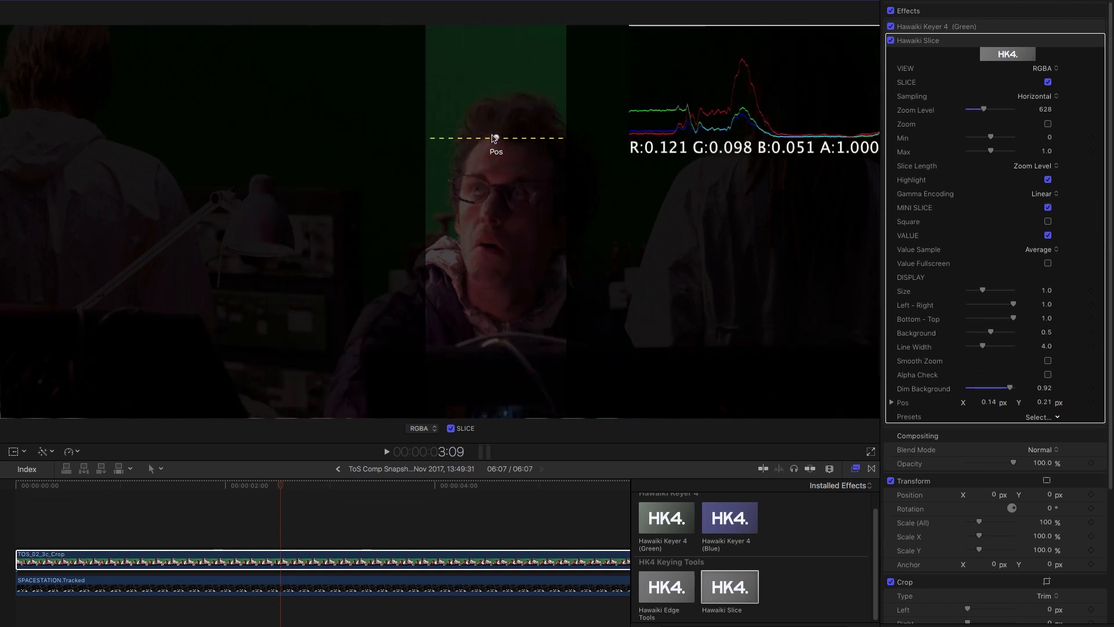
drag(494, 138, 366, 221)
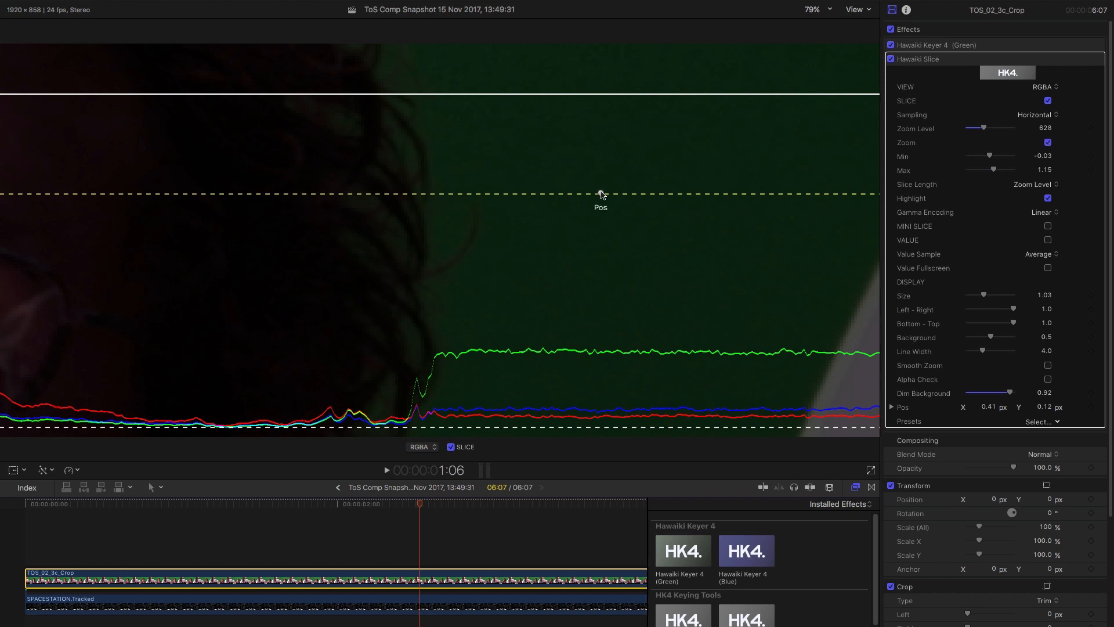
drag(601, 195, 446, 195)
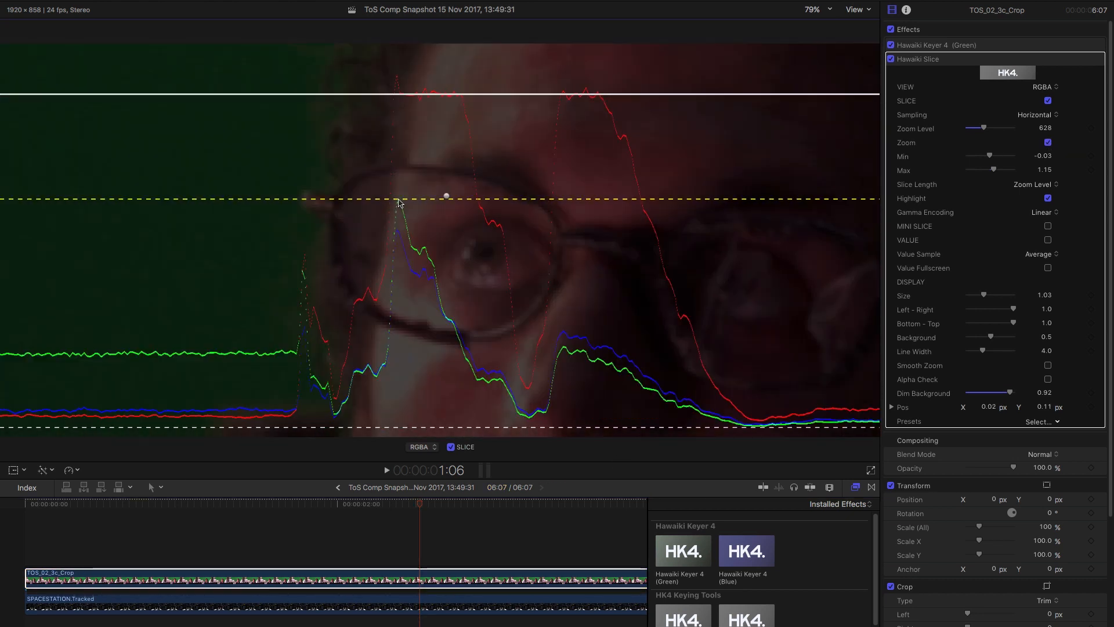